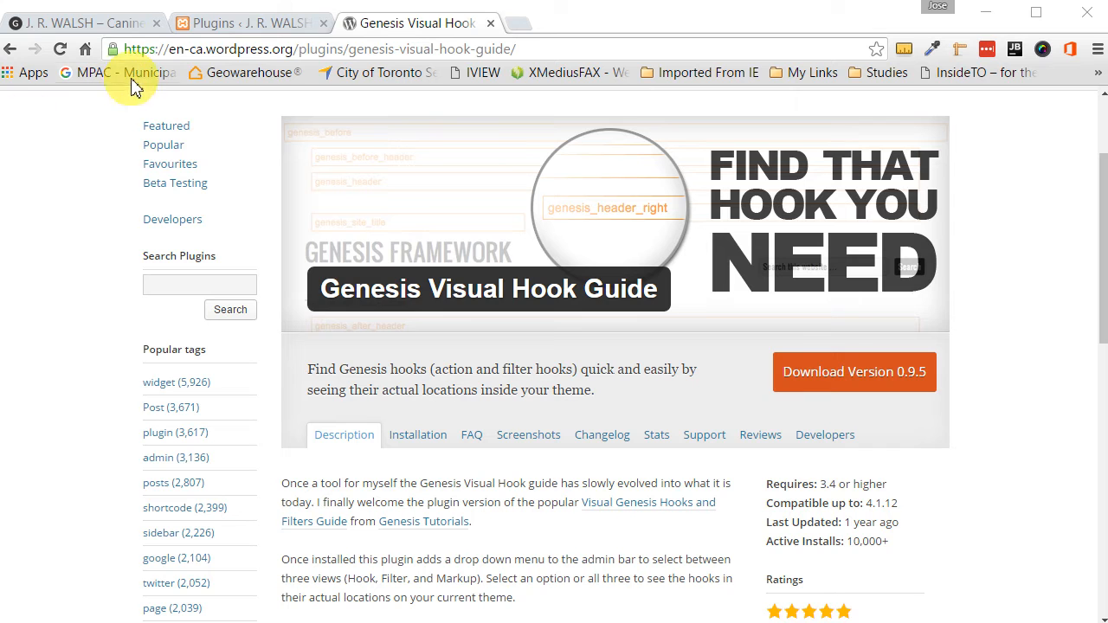
pyautogui.moveTo(125, 24)
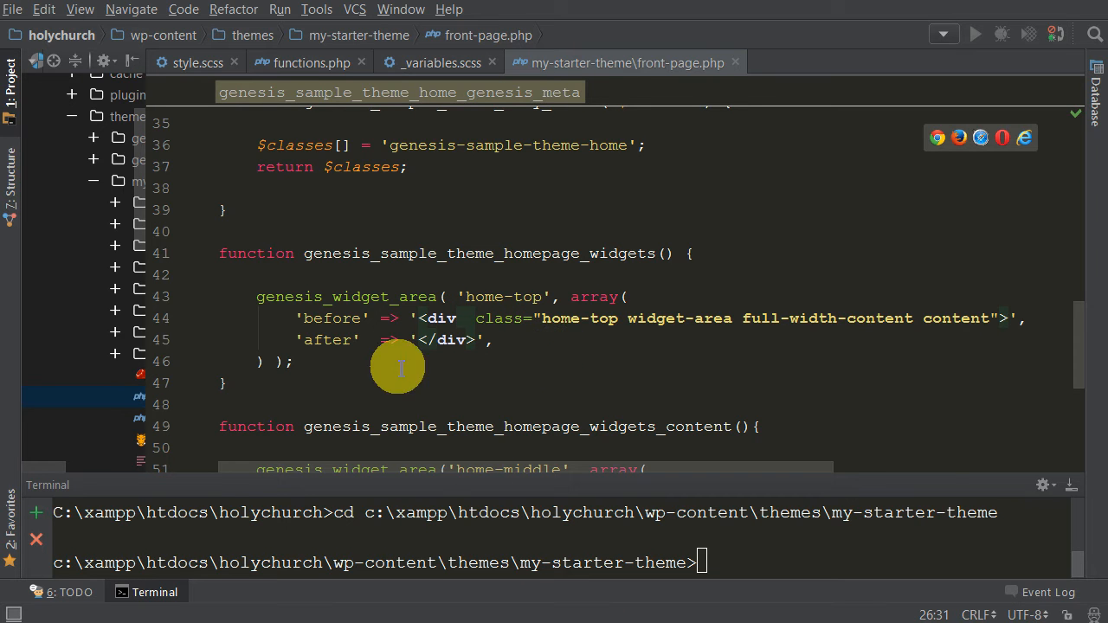
pyautogui.moveTo(372, 338)
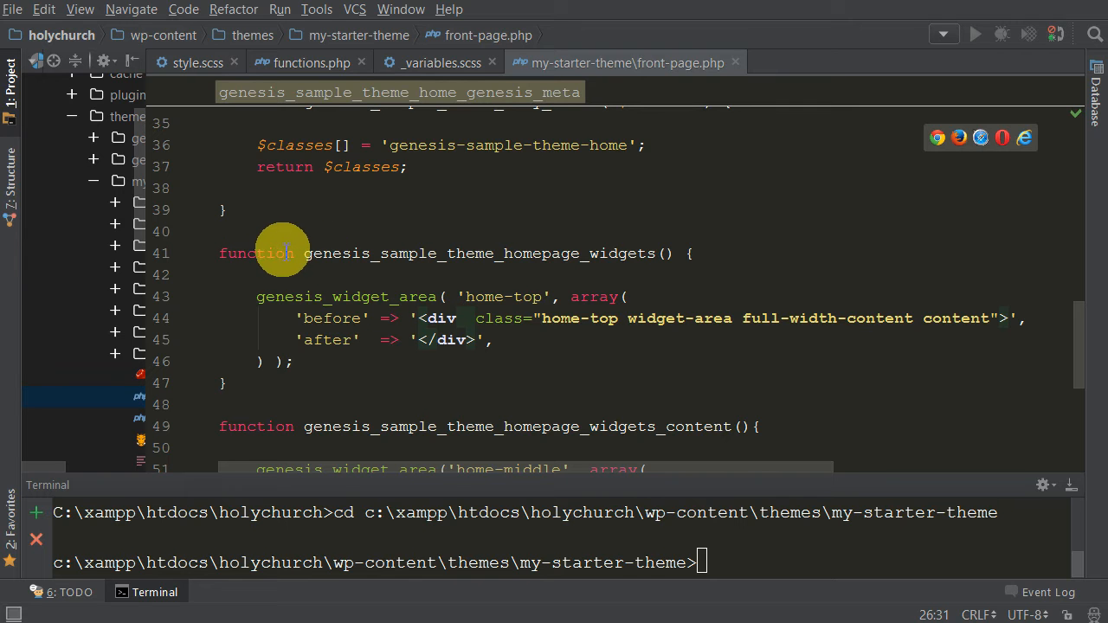
pyautogui.moveTo(522, 252)
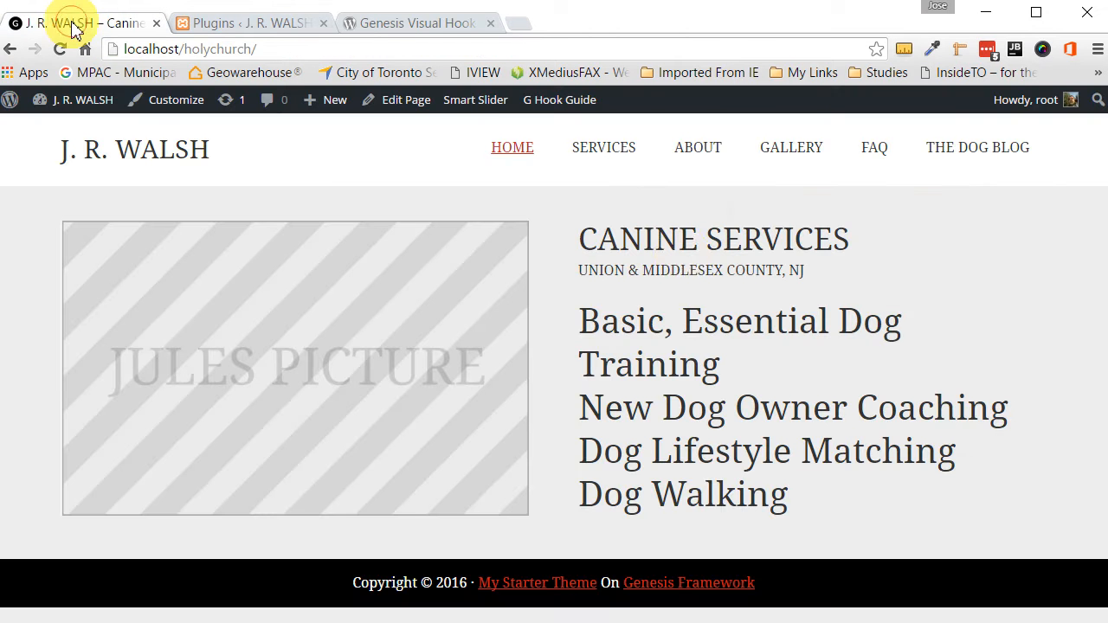
pyautogui.moveTo(657, 220)
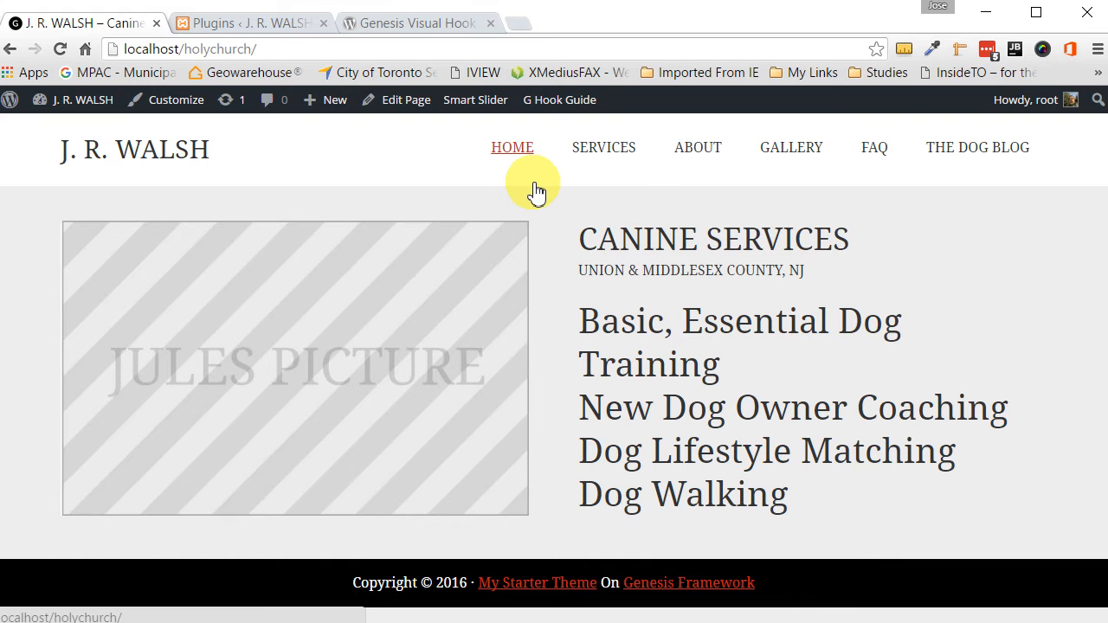
# Reload the J. R. Walsh home page and return to the browser from PhpStorm
pyautogui.click(60, 48)
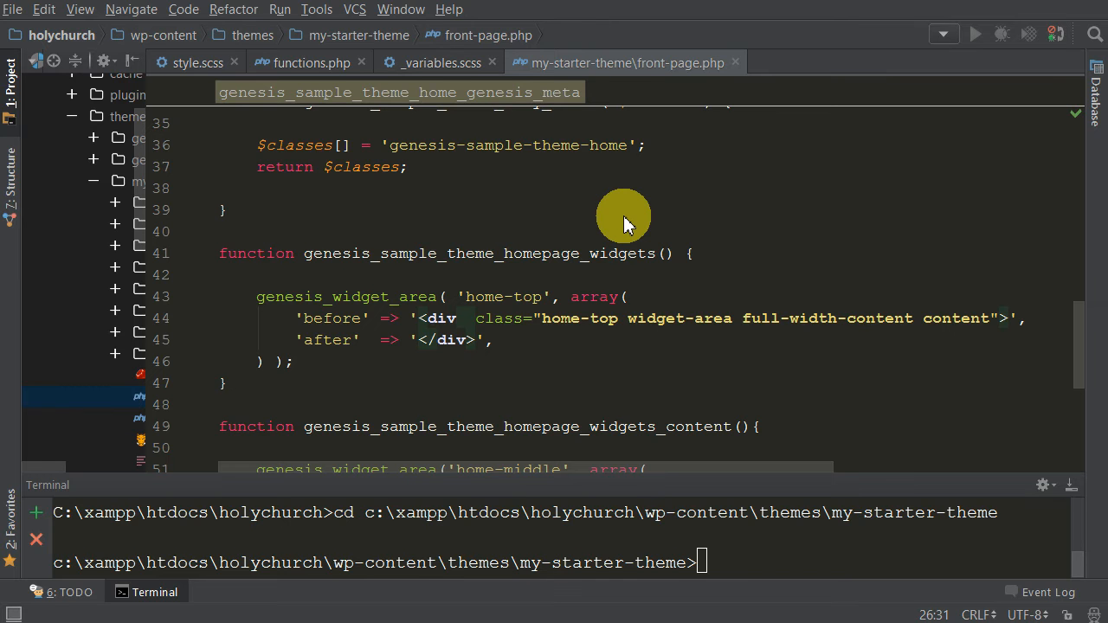
pyautogui.press('alt+tab')
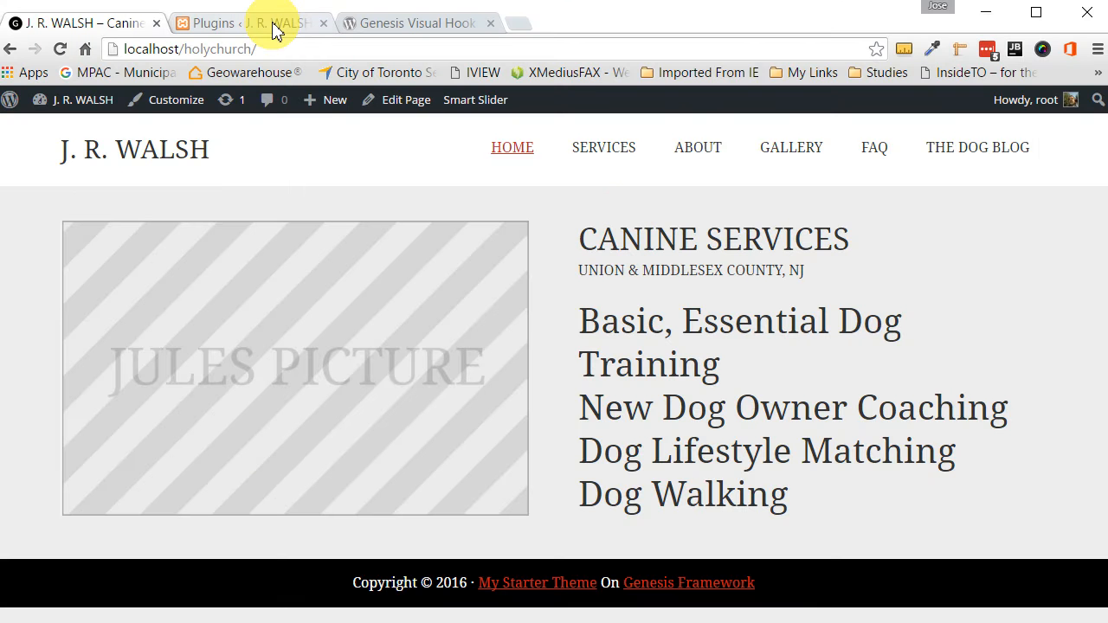
# Search installed plugins for 'genesis visual hook guide', find nothing, and go to Add New
pyautogui.click(251, 23)
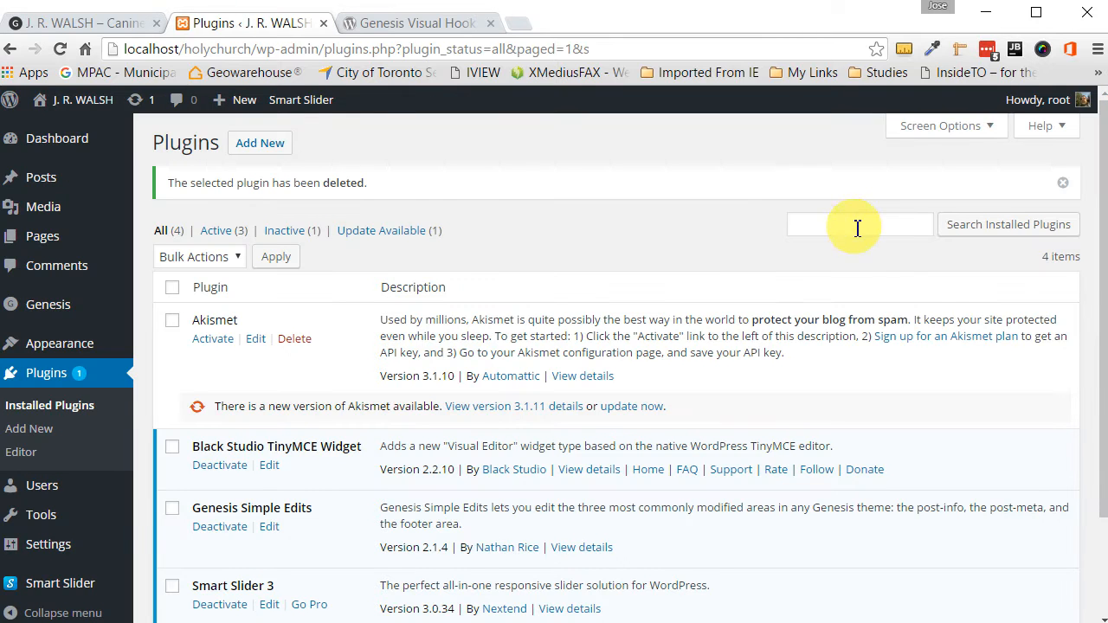
pyautogui.write('genesis visual hook')
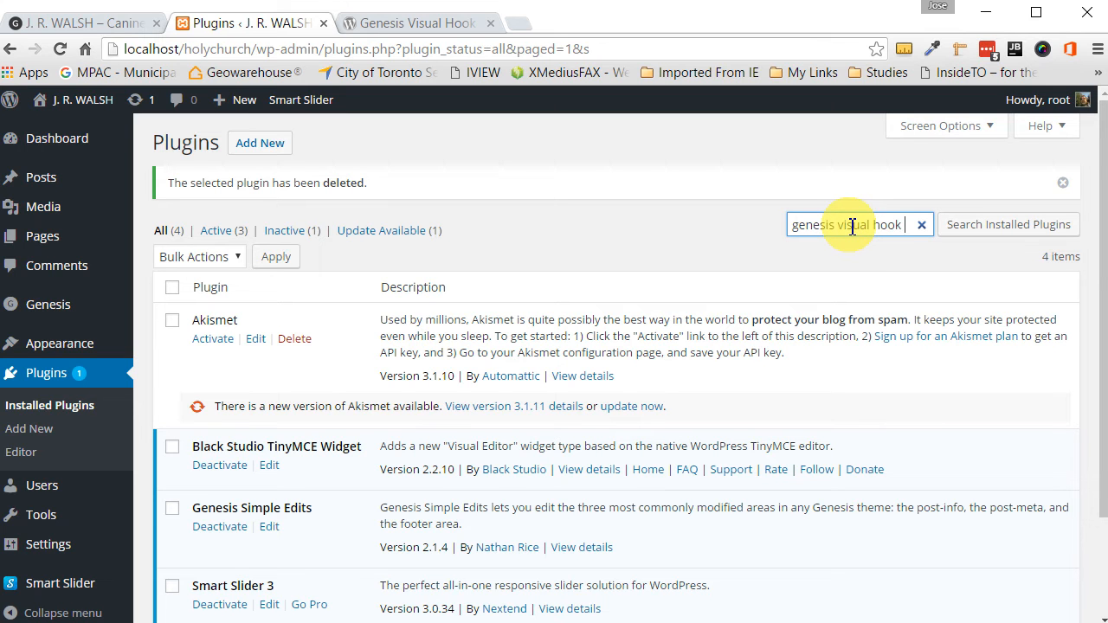
pyautogui.write('guide')
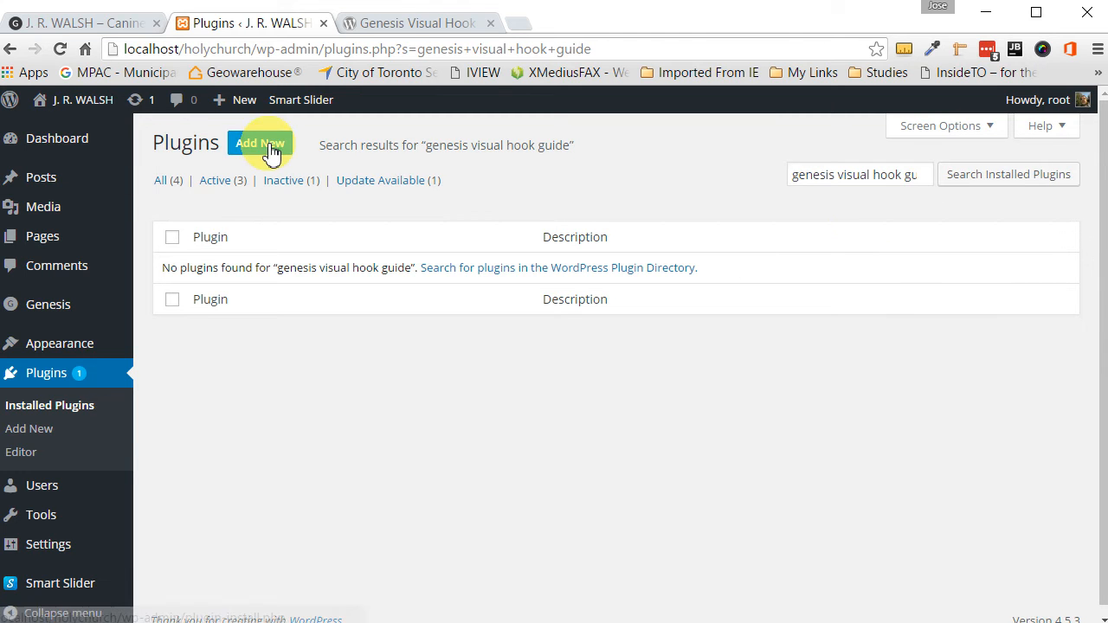
pyautogui.click(259, 143)
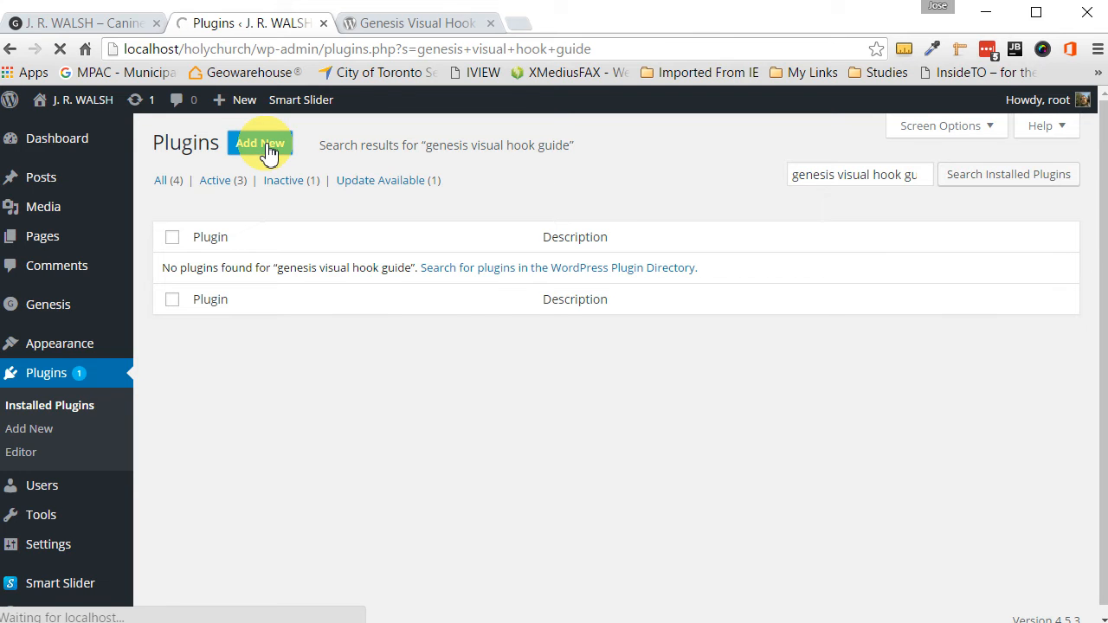
# Find 'genesis visual hook guide' in the plugin directory and install it
pyautogui.click(260, 142)
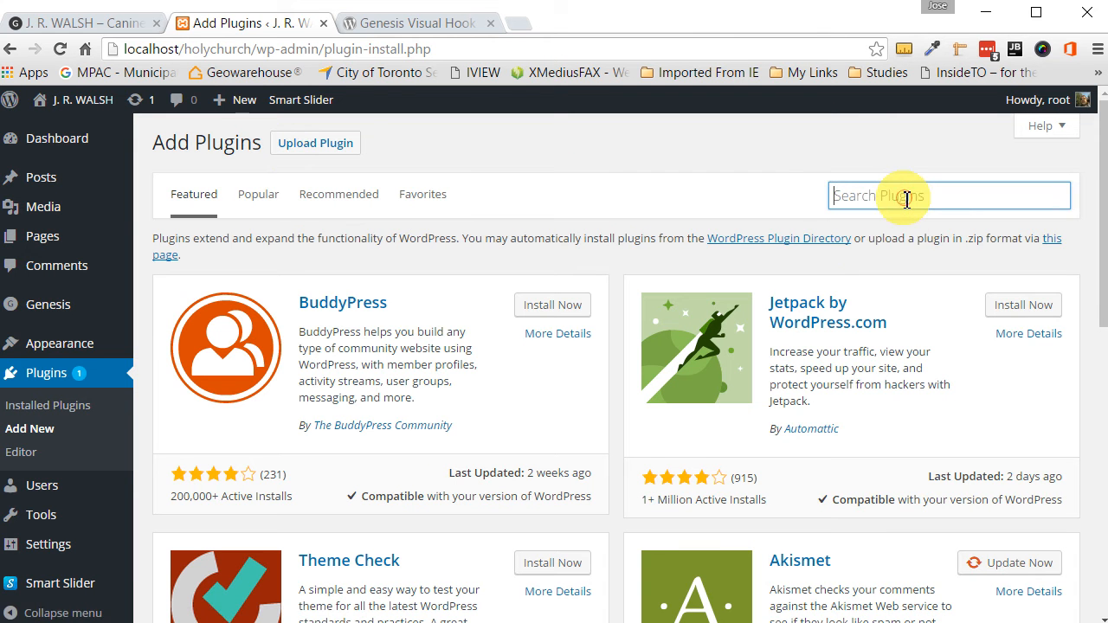
pyautogui.write('genesis visual hook guide')
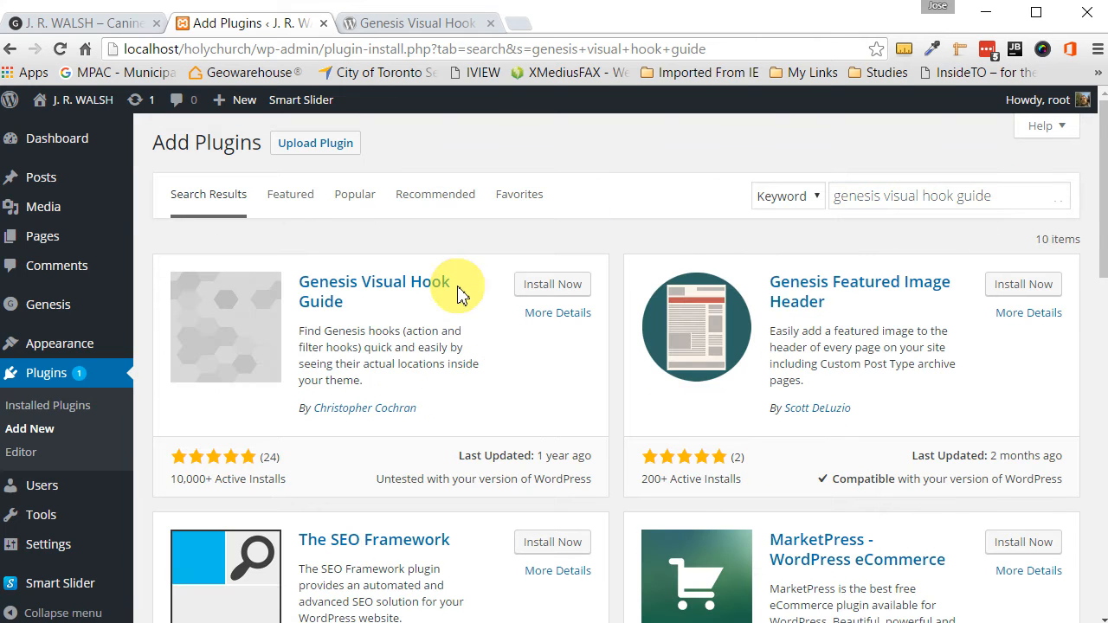
pyautogui.moveTo(487, 362)
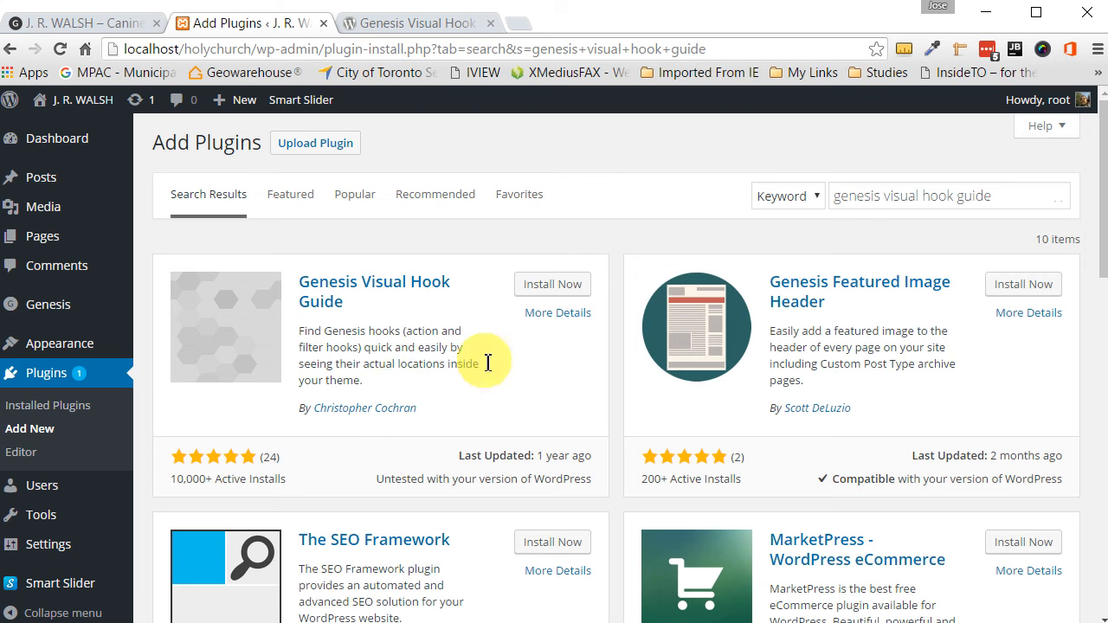
pyautogui.click(552, 284)
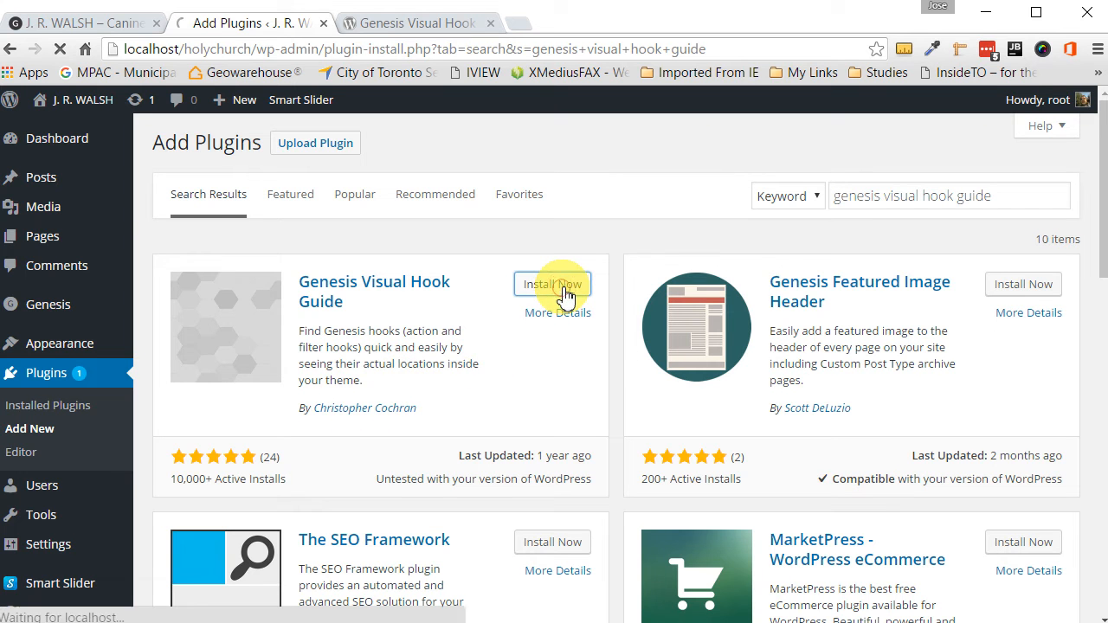
# Activate the newly installed Genesis Visual Hook Guide plugin
pyautogui.click(552, 284)
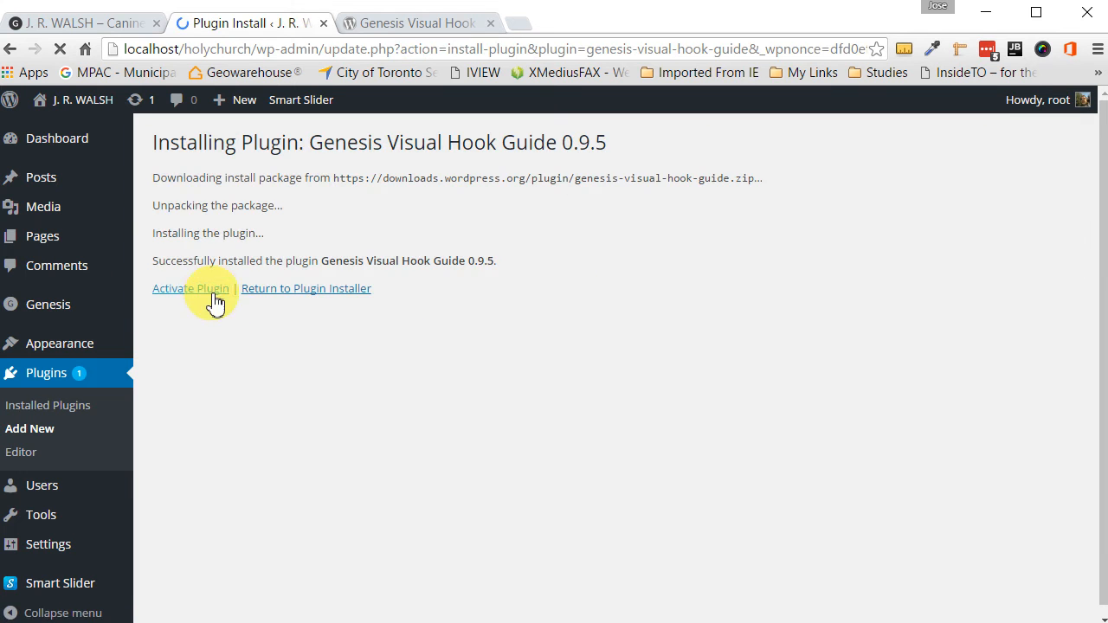
pyautogui.click(191, 288)
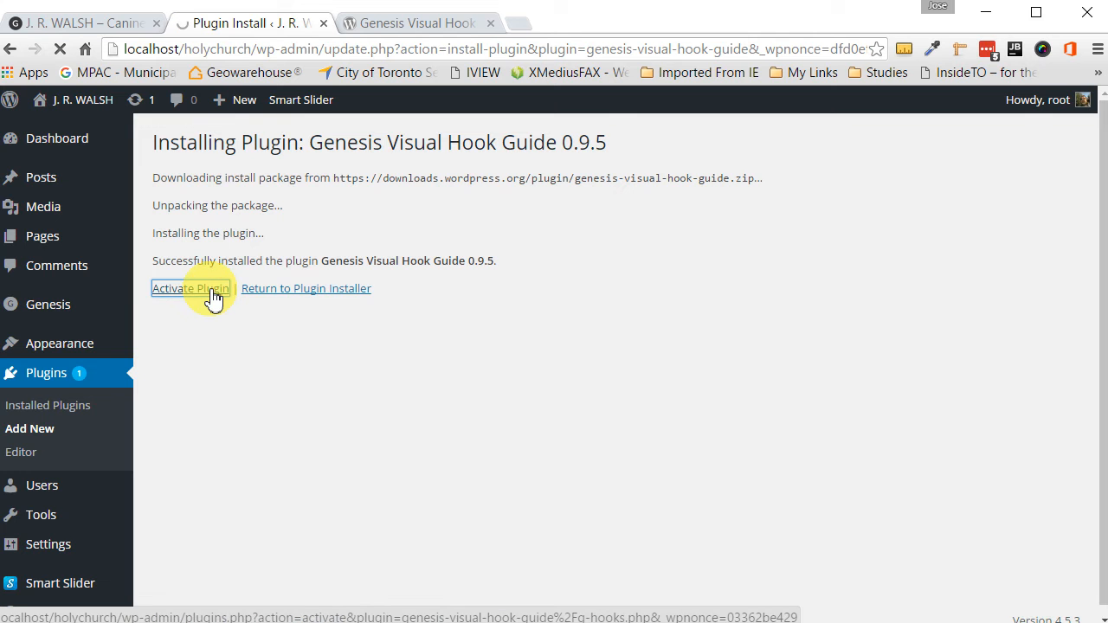
pyautogui.click(190, 289)
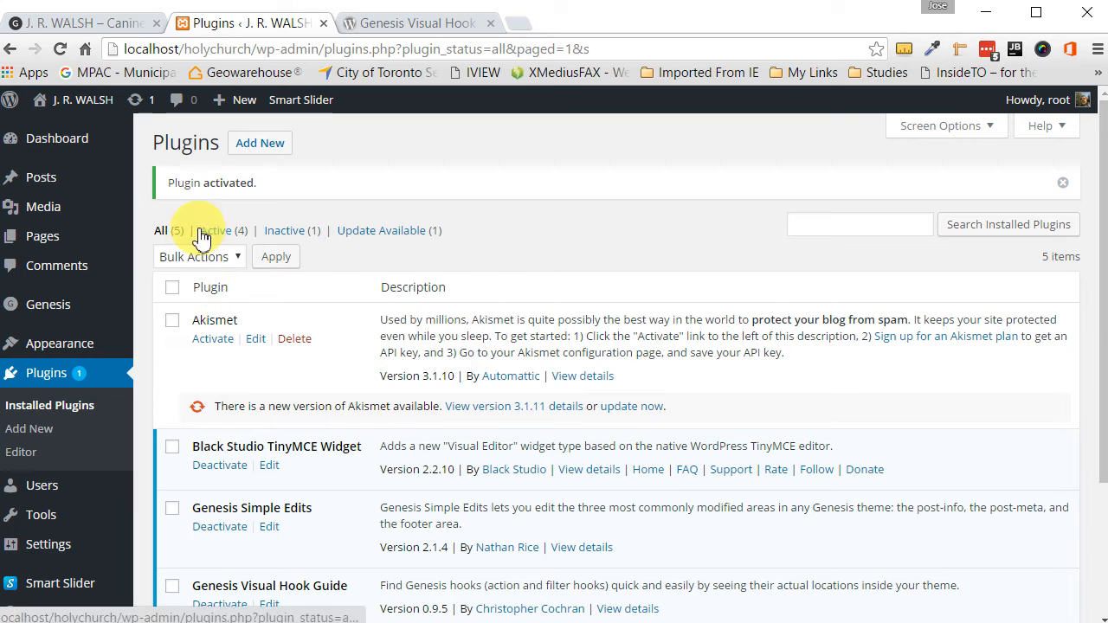
# Reload the home page and reveal the G Hook Guide menu with its view options
pyautogui.scroll(-3)
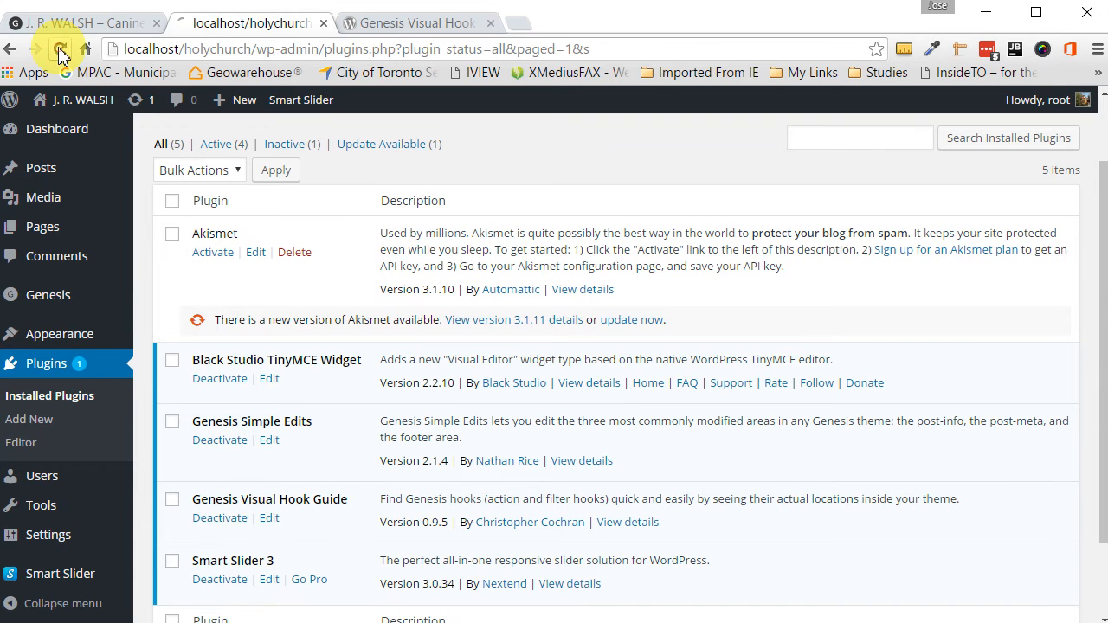
pyautogui.click(78, 24)
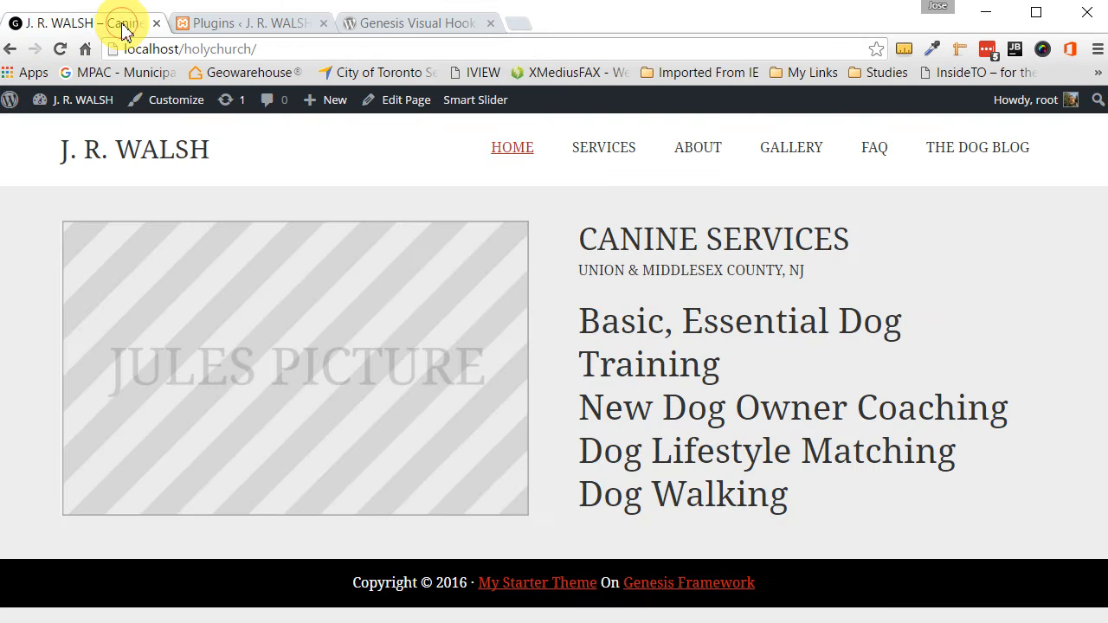
pyautogui.click(60, 48)
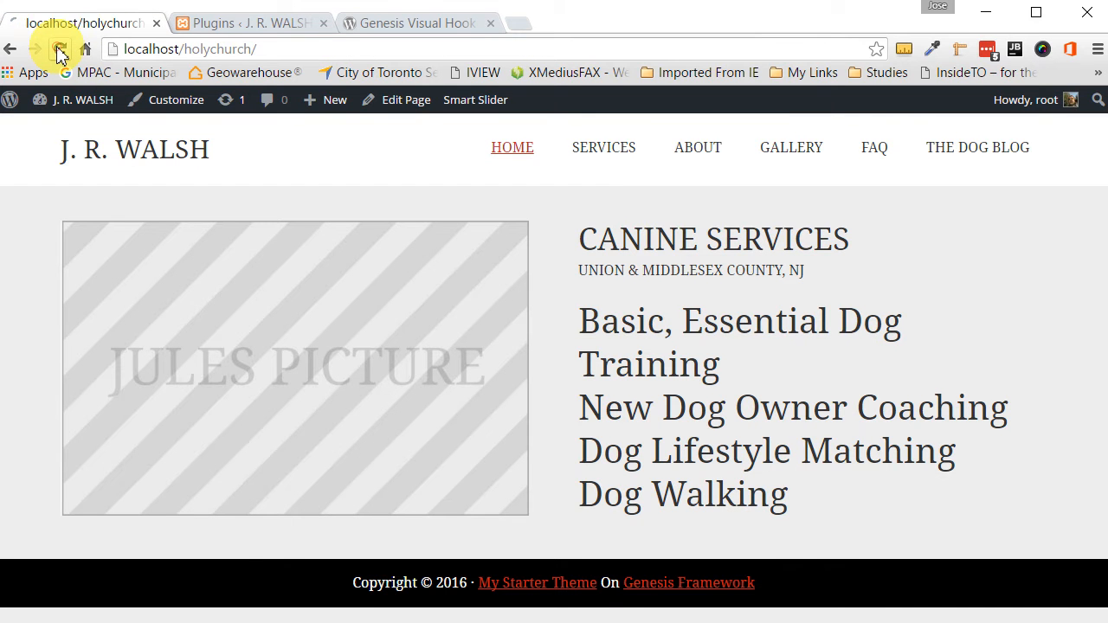
pyautogui.click(558, 99)
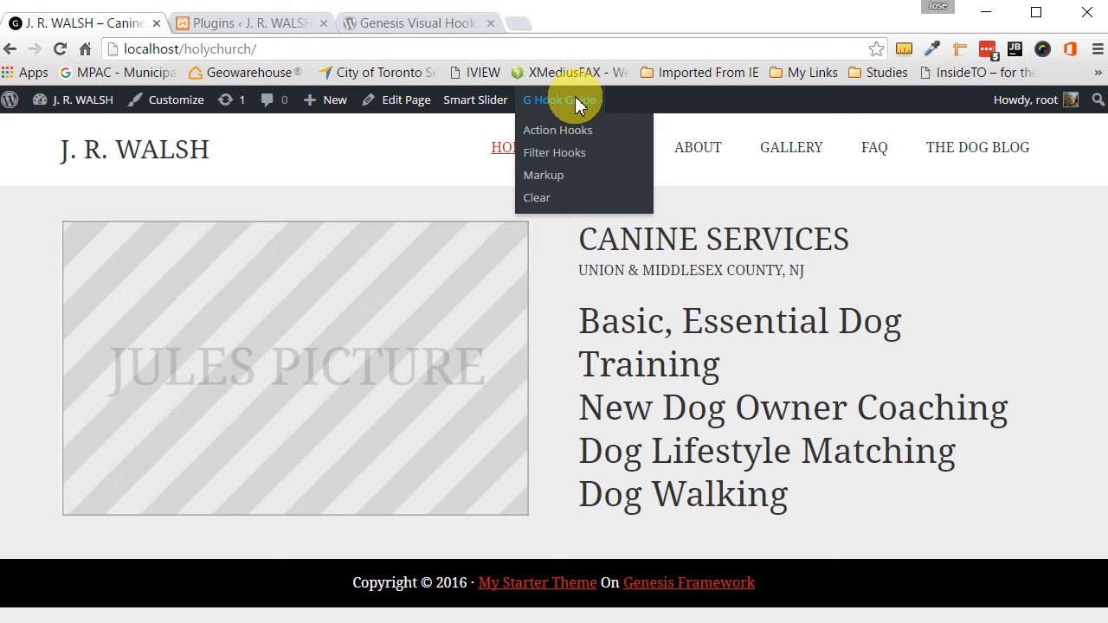
pyautogui.moveTo(415, 147)
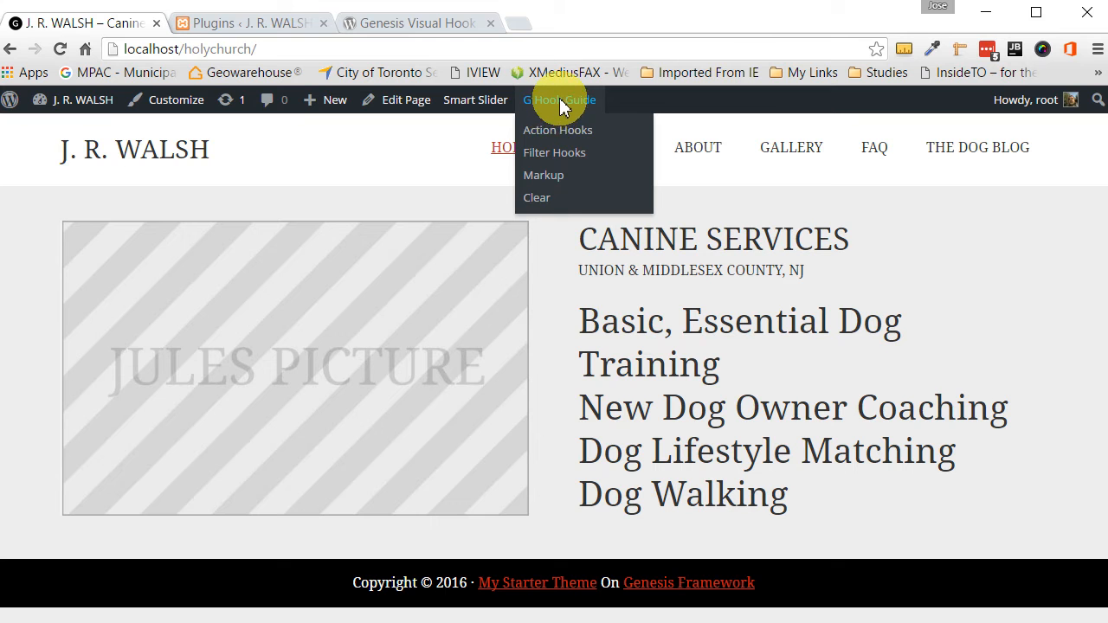
pyautogui.moveTo(558, 130)
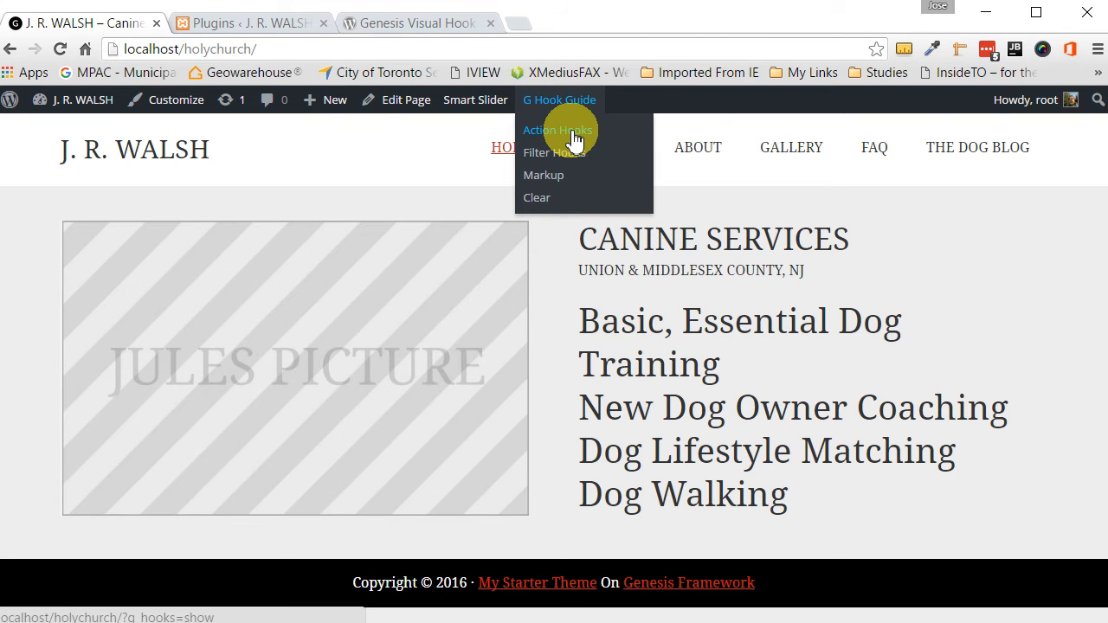
# Show action hook locations on the page and copy the genesis_after_header hook name
pyautogui.click(556, 130)
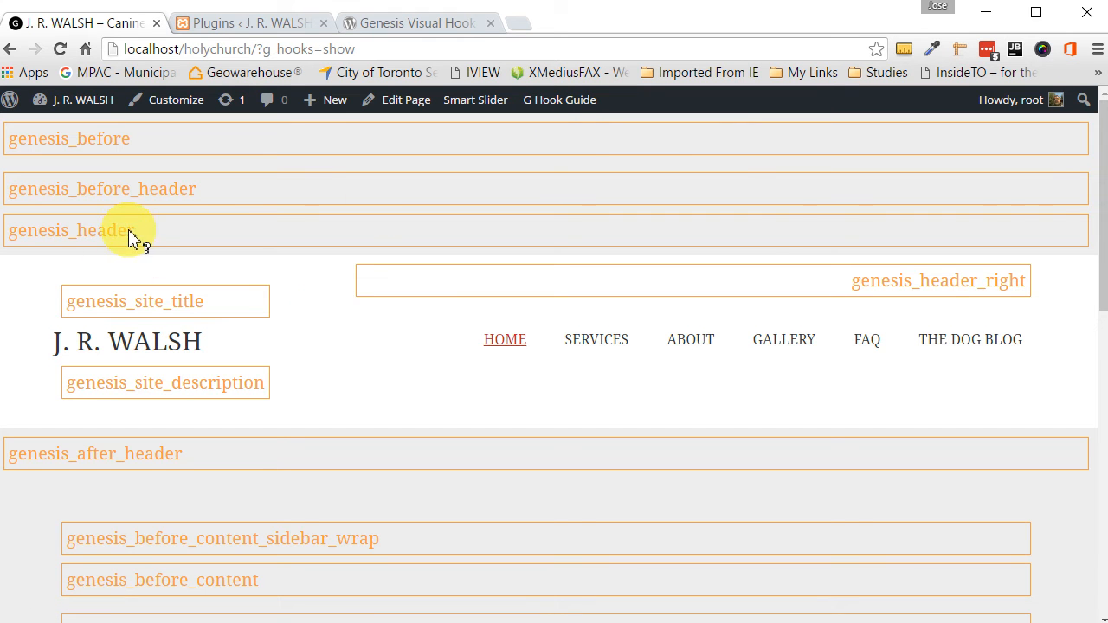
pyautogui.scroll(-3)
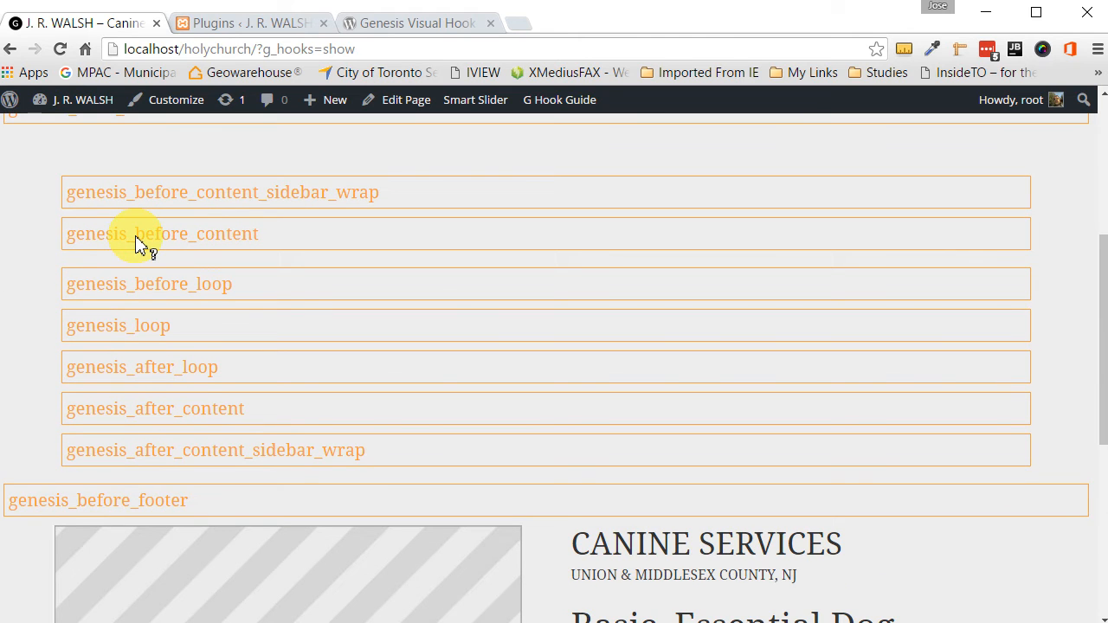
pyautogui.scroll(-3)
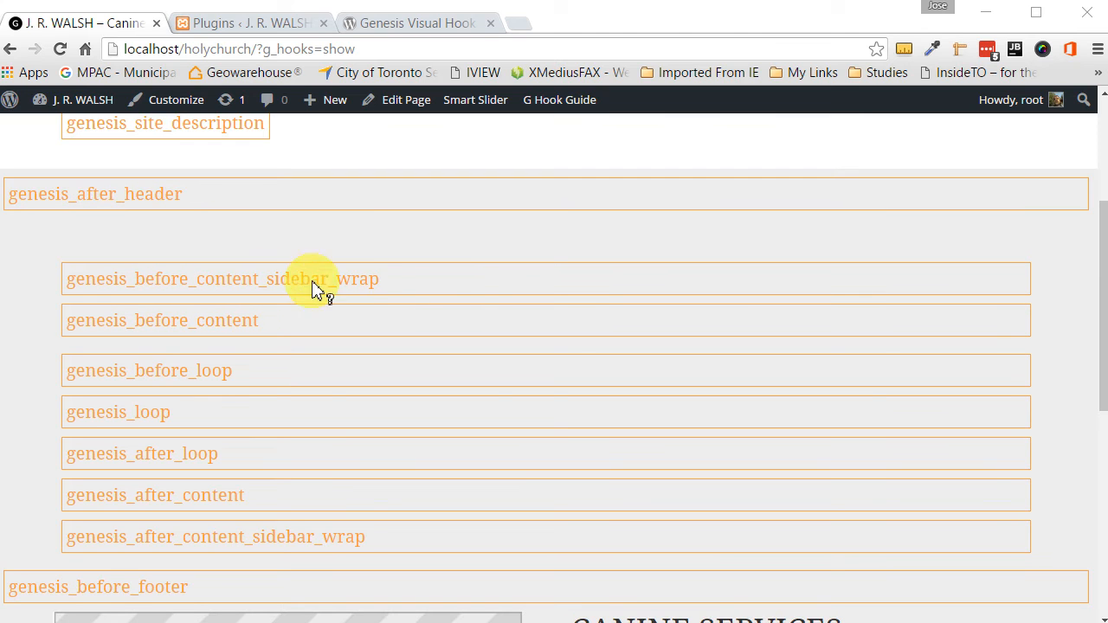
pyautogui.moveTo(1098, 276)
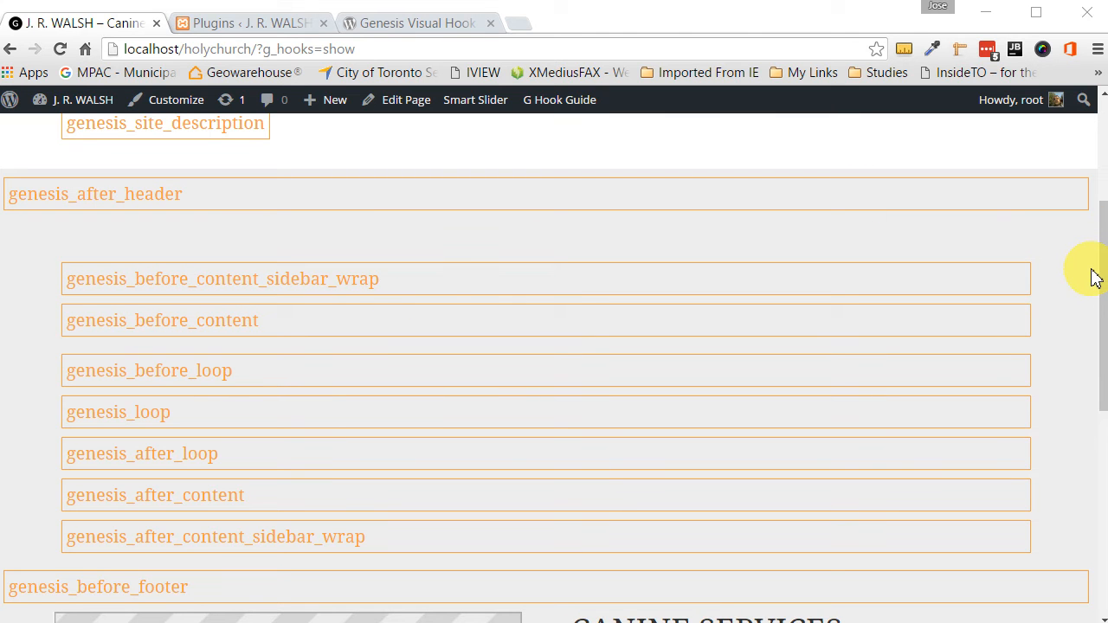
pyautogui.moveTo(128, 231)
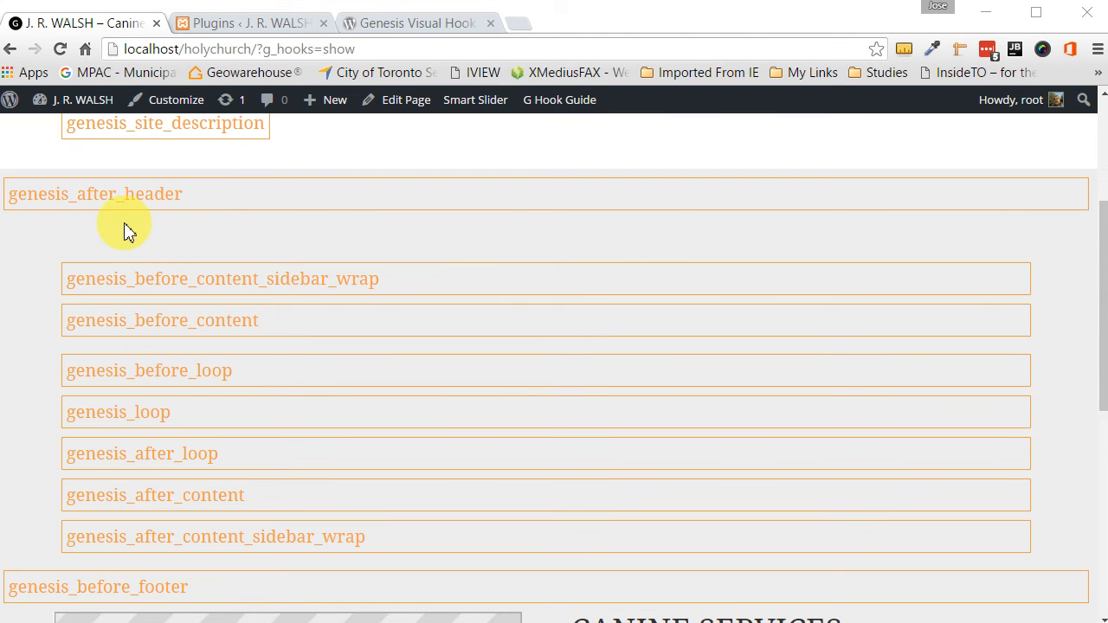
pyautogui.moveTo(182, 212)
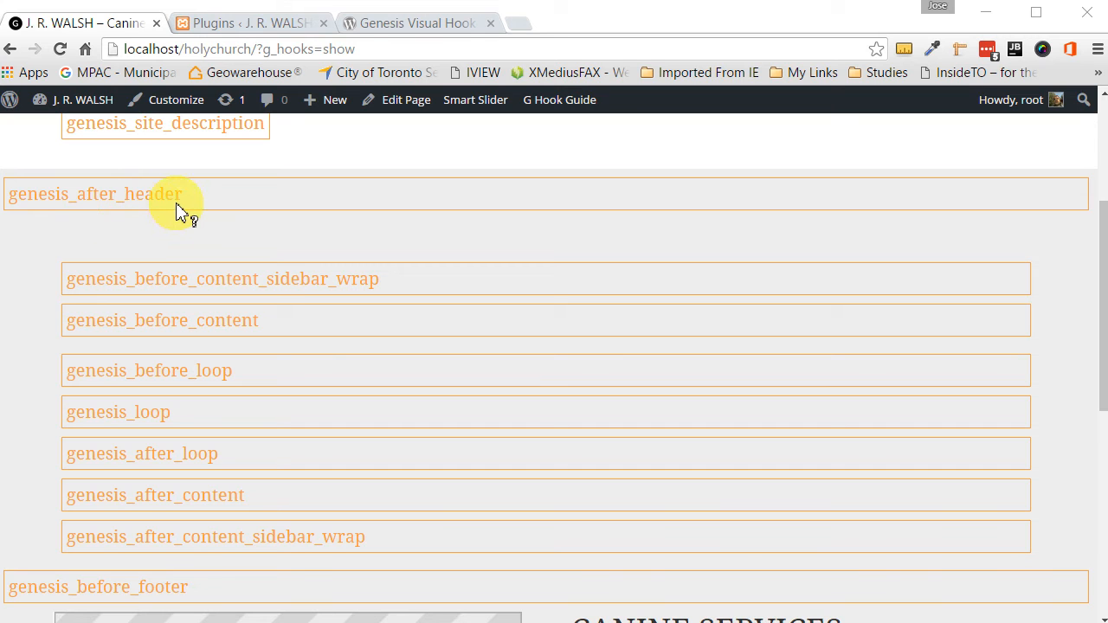
pyautogui.moveTo(160, 203)
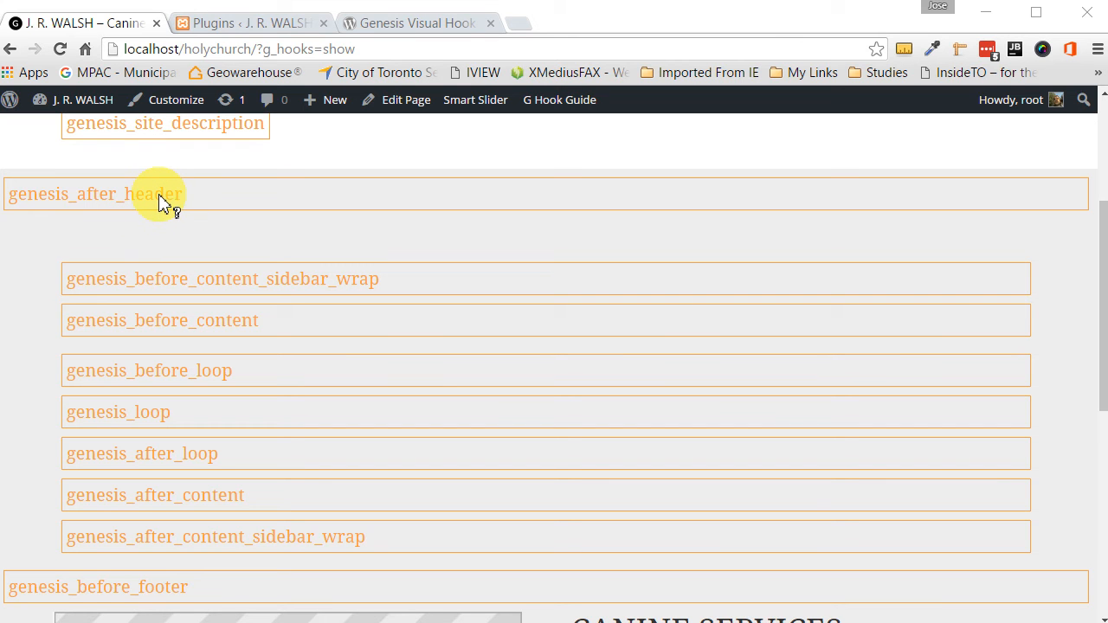
pyautogui.rightClick(130, 194)
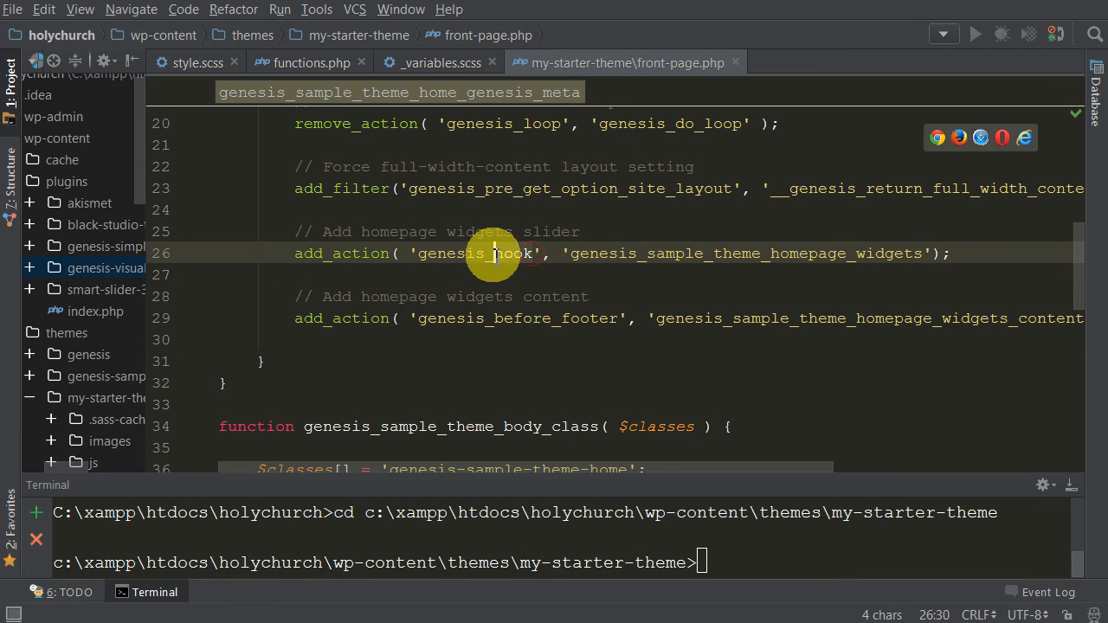
# Replace the slider's placeholder hook on line 26 with genesis_after_header
pyautogui.doubleClick(476, 252)
pyautogui.write('after_header')
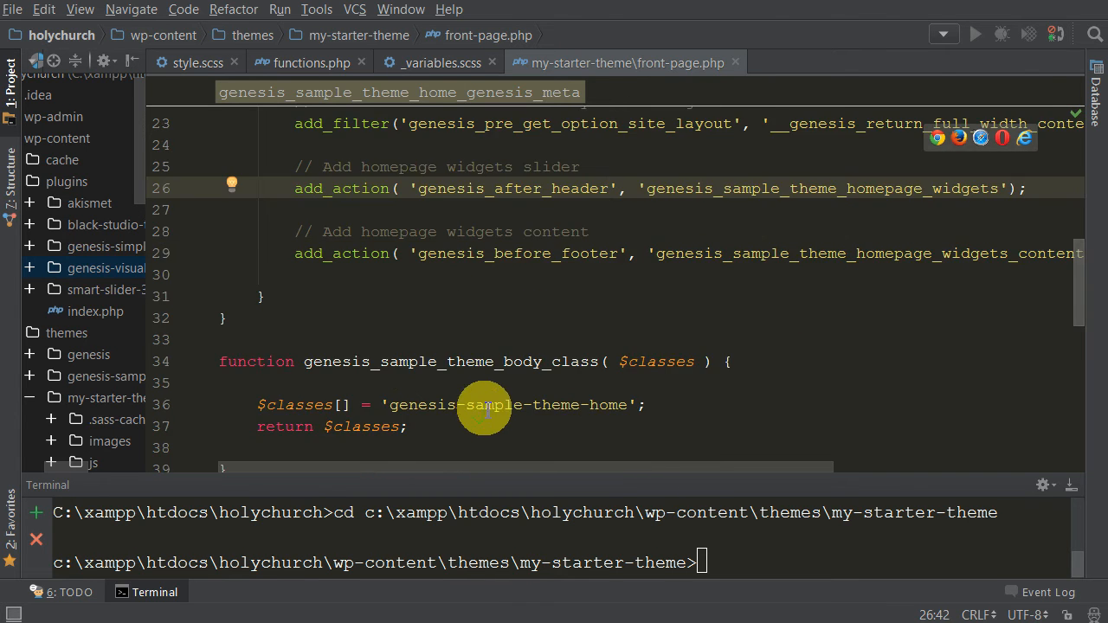
pyautogui.click(263, 296)
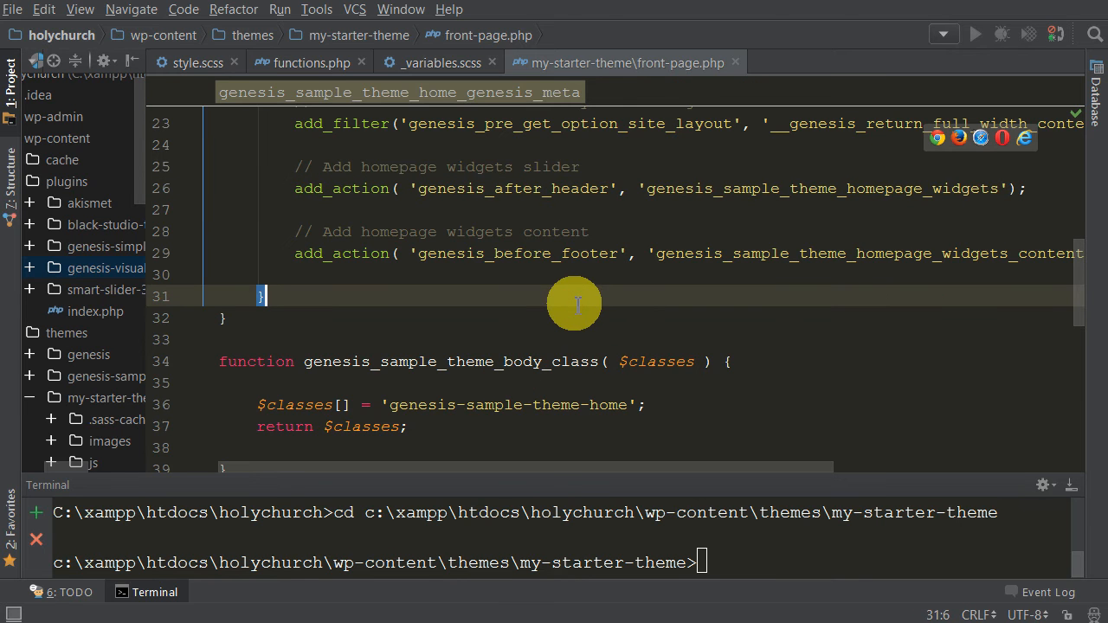
pyautogui.moveTo(557, 497)
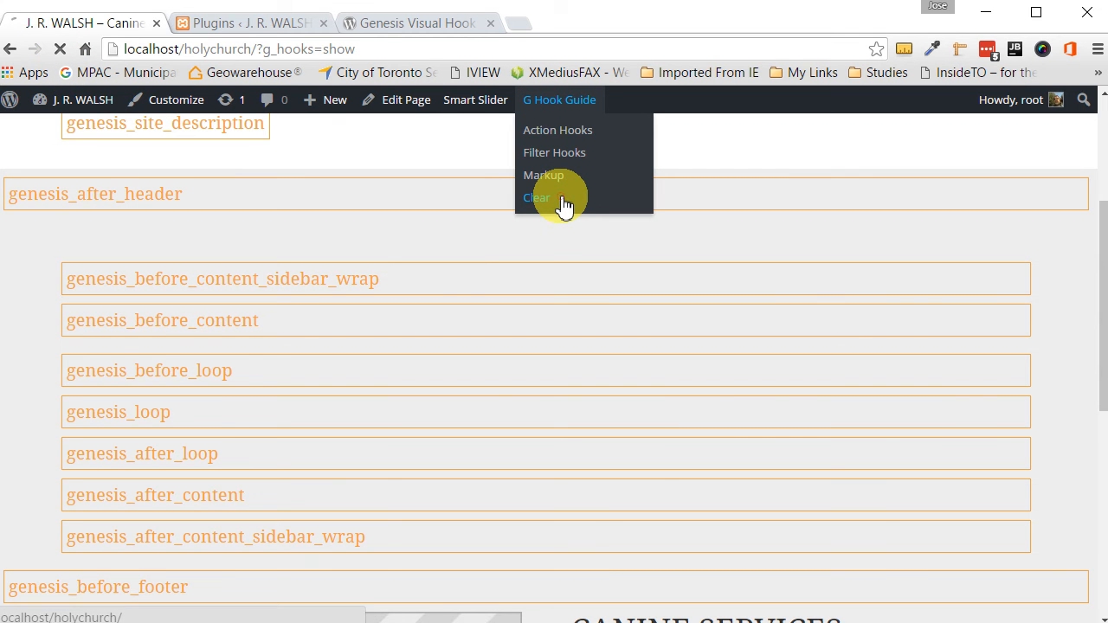
# Clear the hook markers and check the slider now sits directly below the header
pyautogui.click(536, 197)
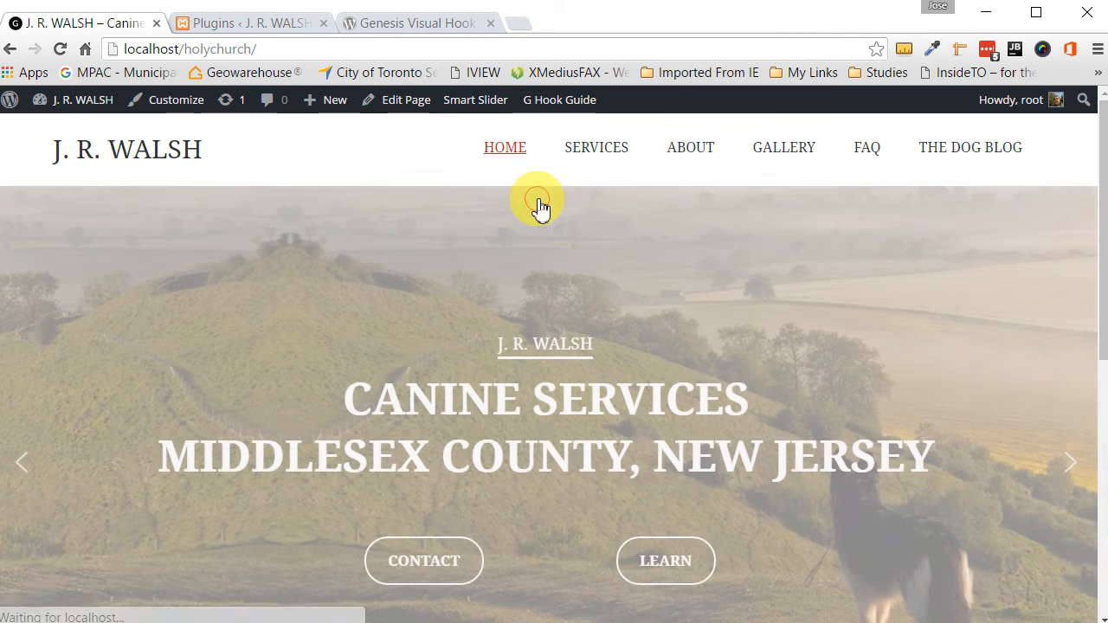
pyautogui.scroll(-3)
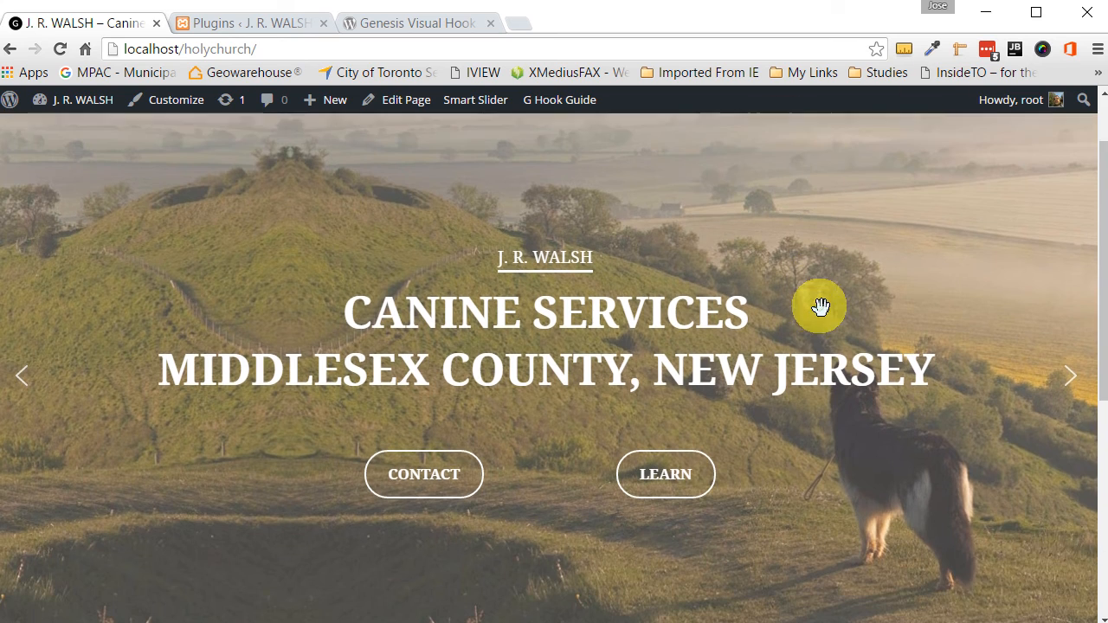
pyautogui.scroll(-3)
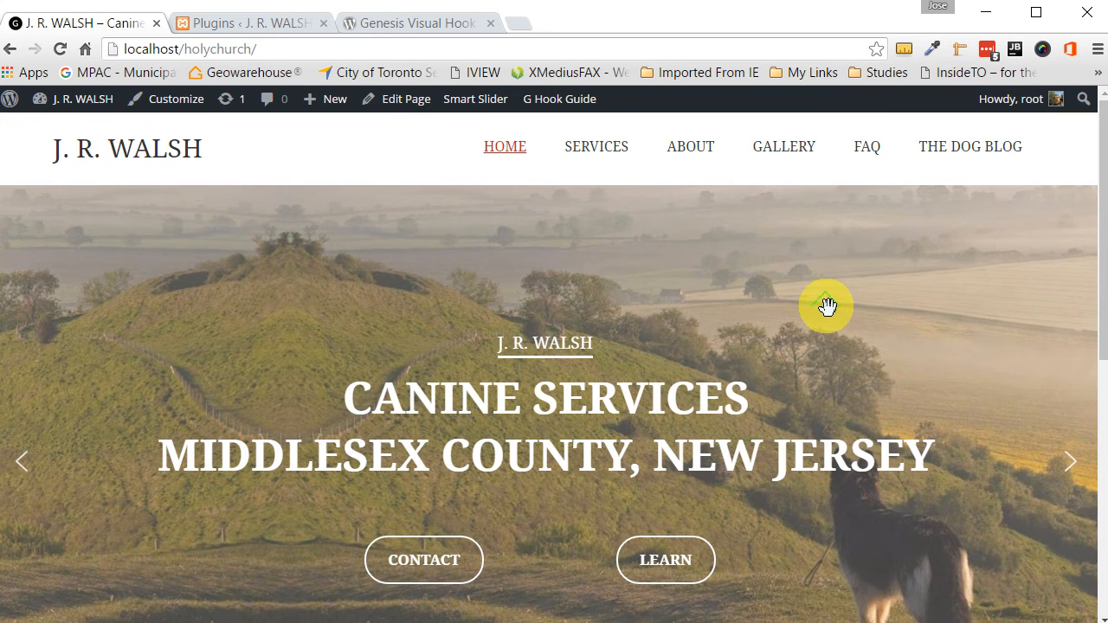
pyautogui.moveTo(739, 223)
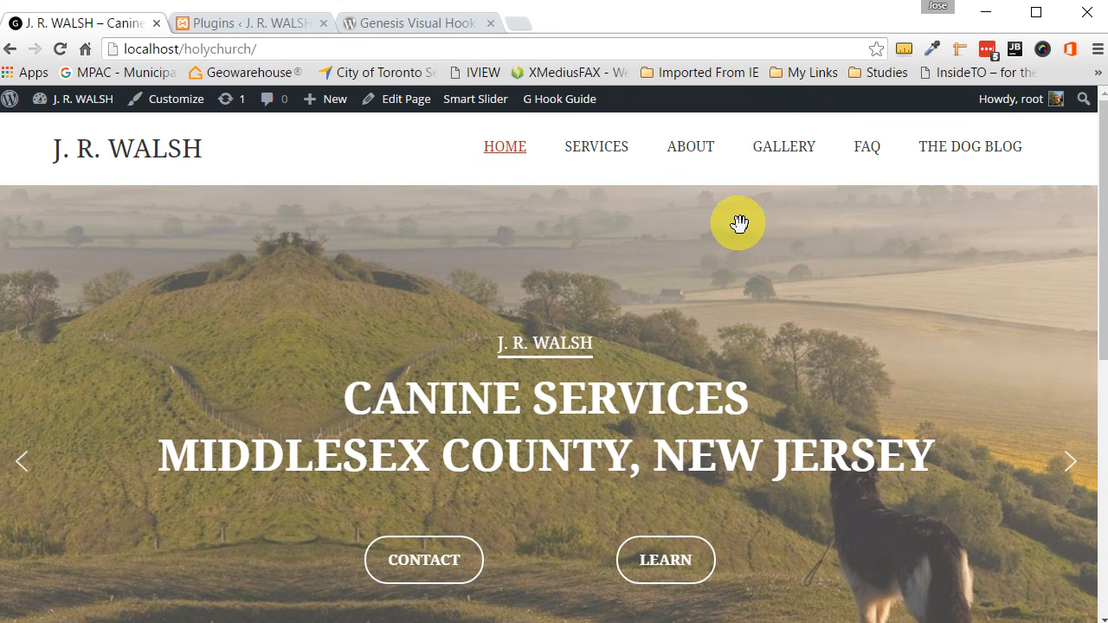
pyautogui.click(559, 99)
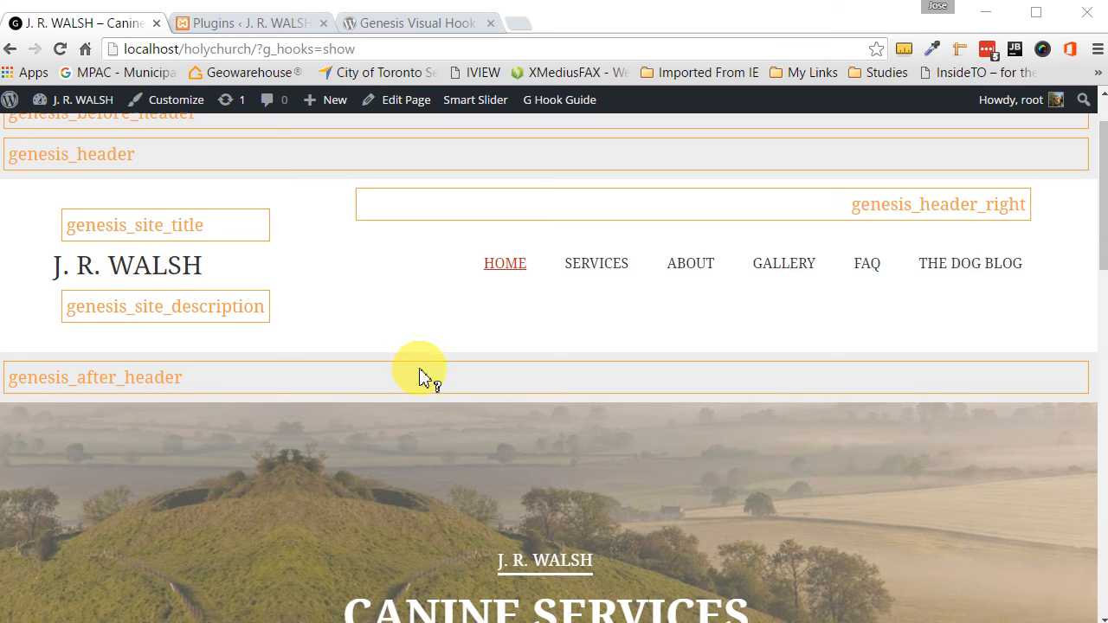
# Scroll down through the hook map to the footer-area hooks around the copyright footer
pyautogui.scroll(-3)
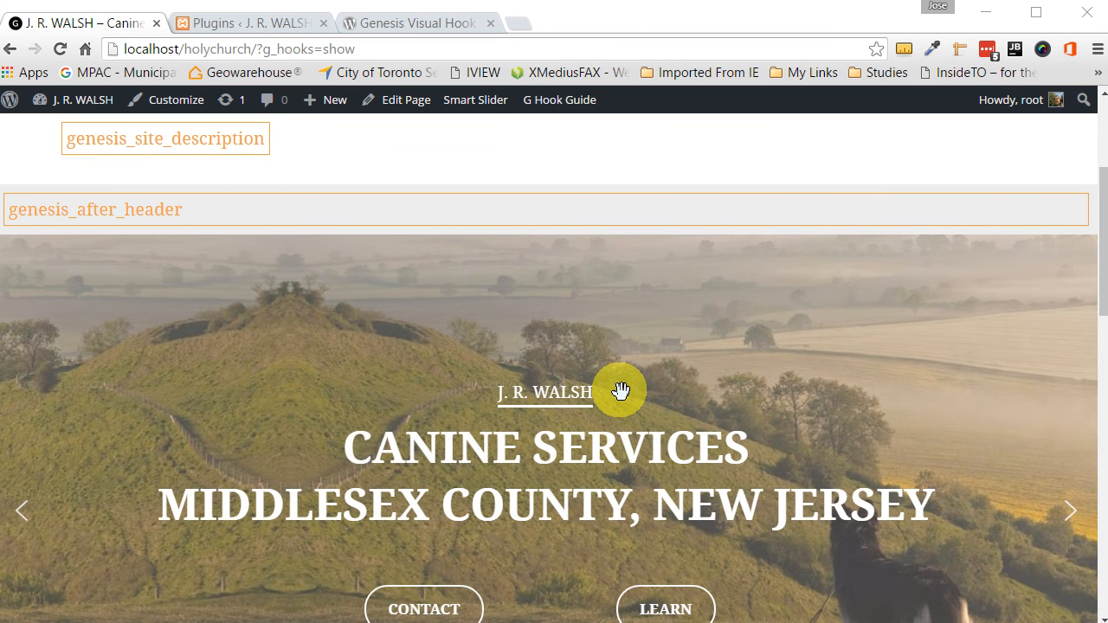
pyautogui.scroll(-3)
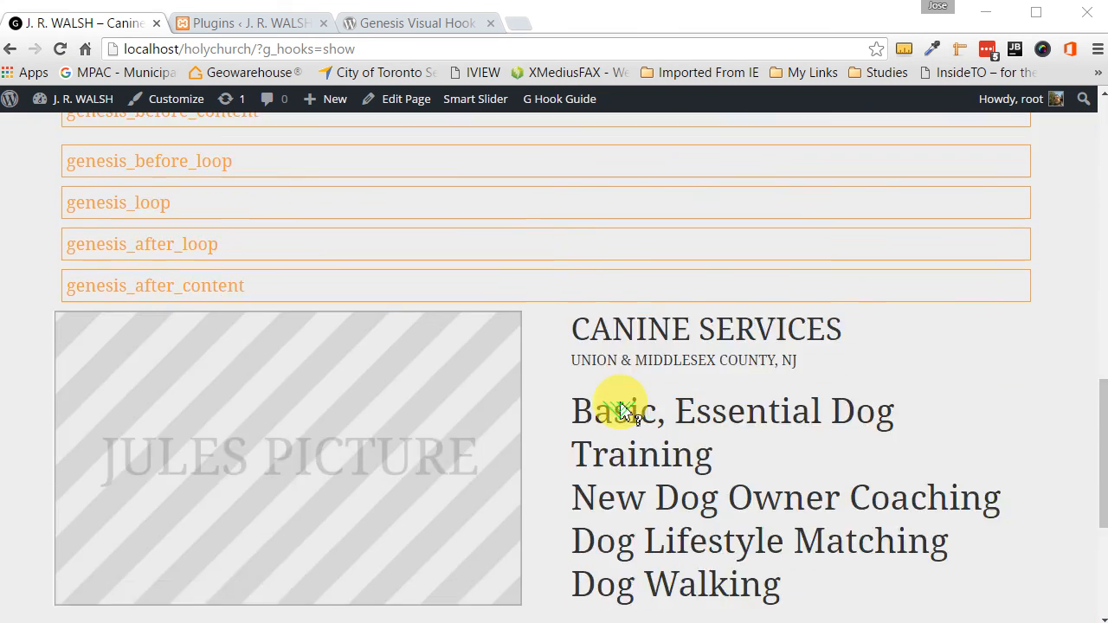
pyautogui.scroll(-3)
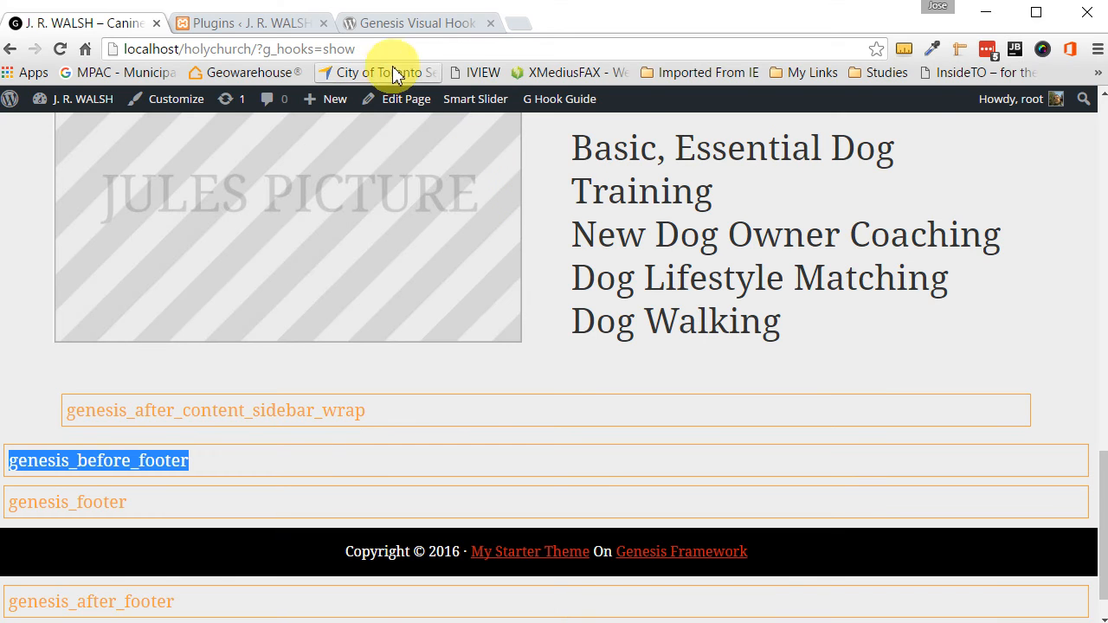
# Clear the hook markers and view the slider shown between the services content and footer
pyautogui.click(559, 99)
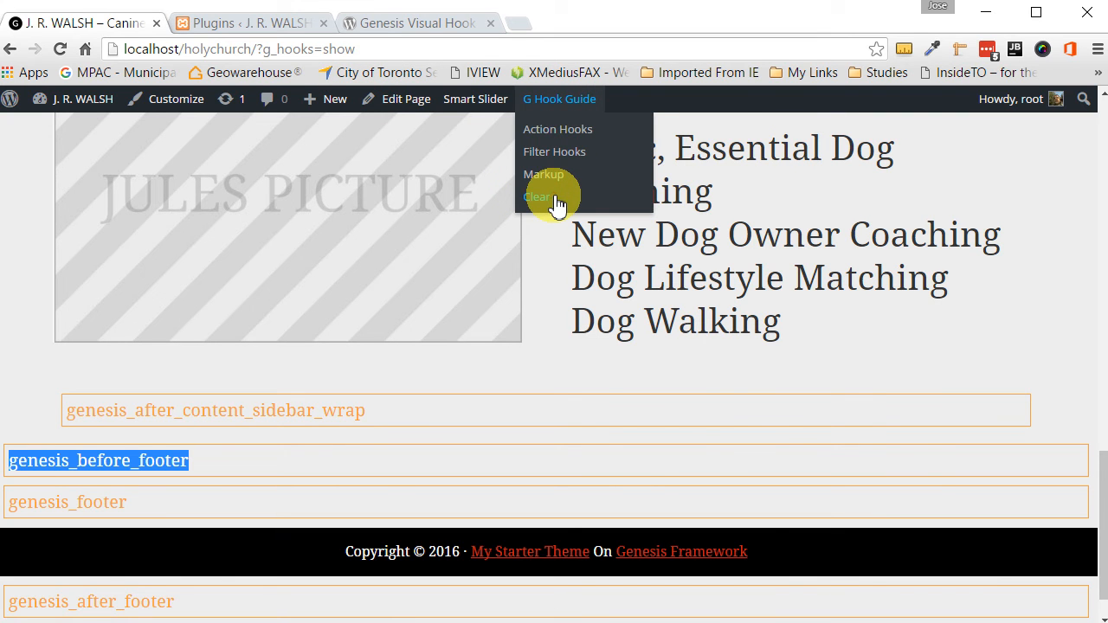
pyautogui.click(536, 196)
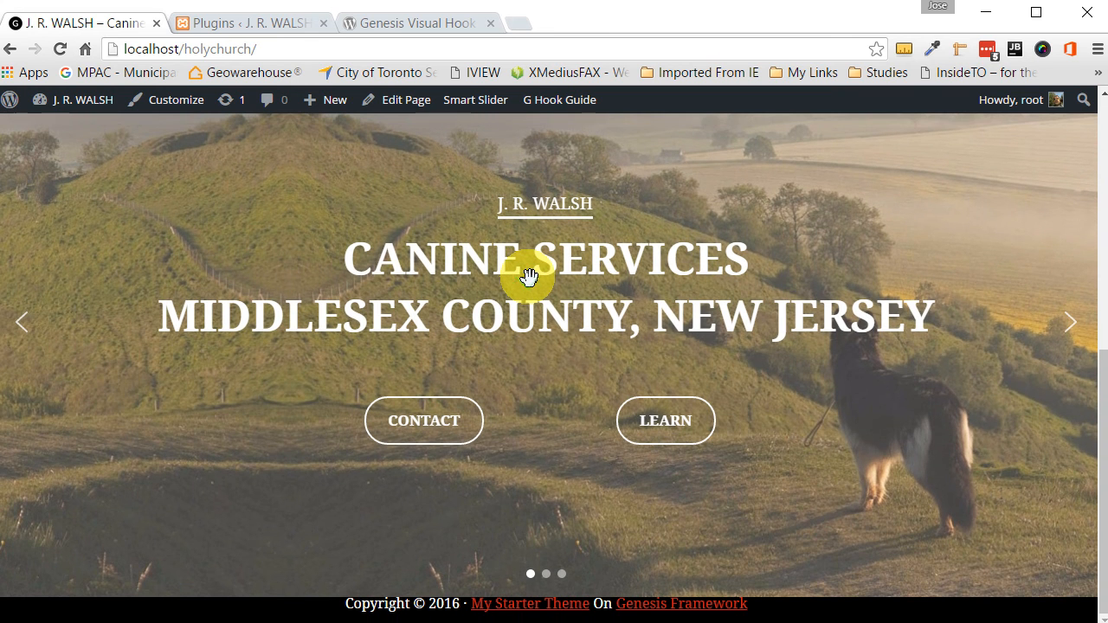
pyautogui.scroll(-3)
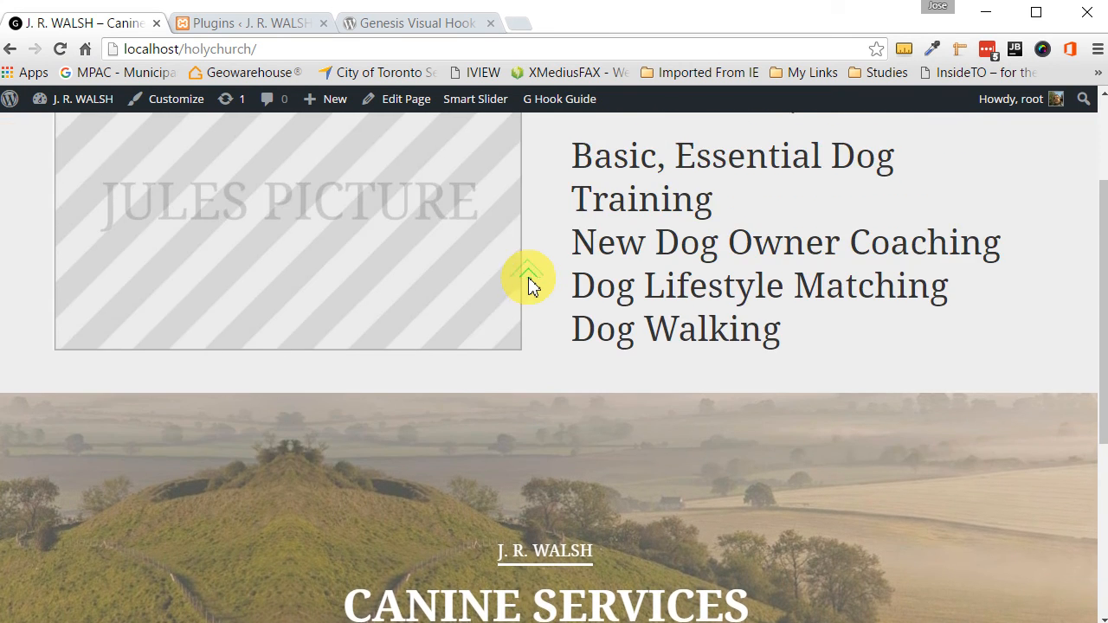
pyautogui.scroll(3)
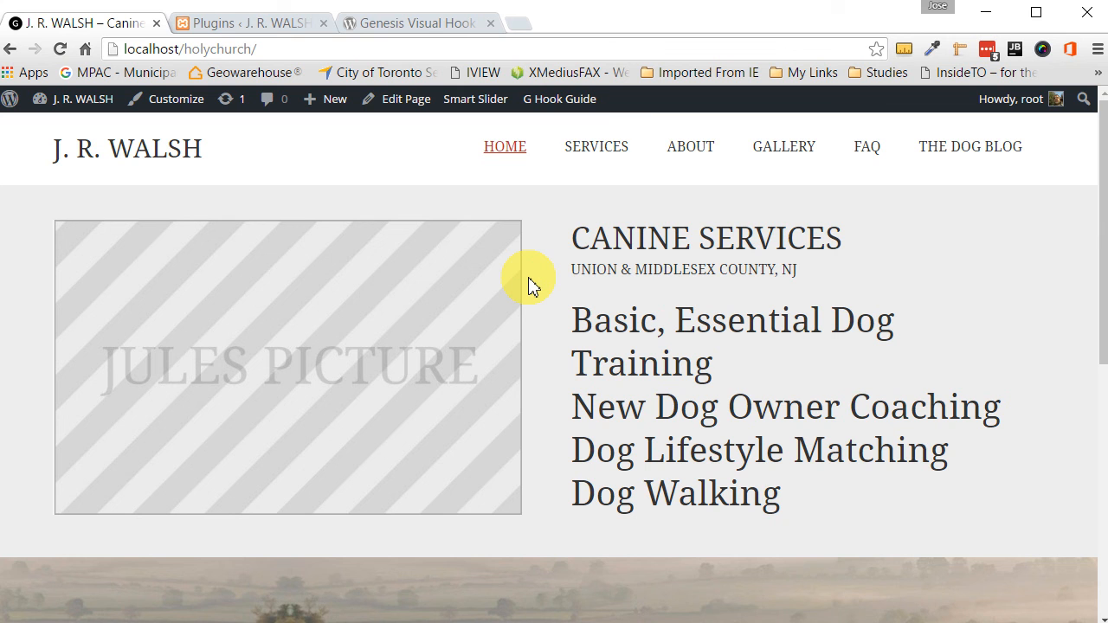
pyautogui.click(559, 98)
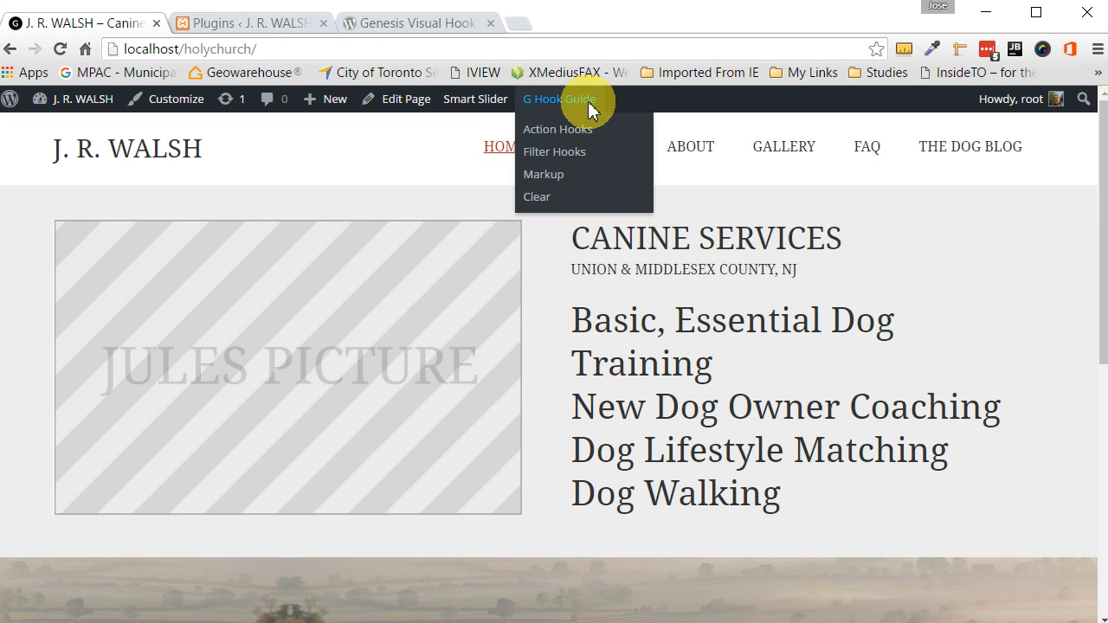
# Show action hooks again, copy genesis_before_header and paste it onto line 26 in PhpStorm
pyautogui.click(556, 129)
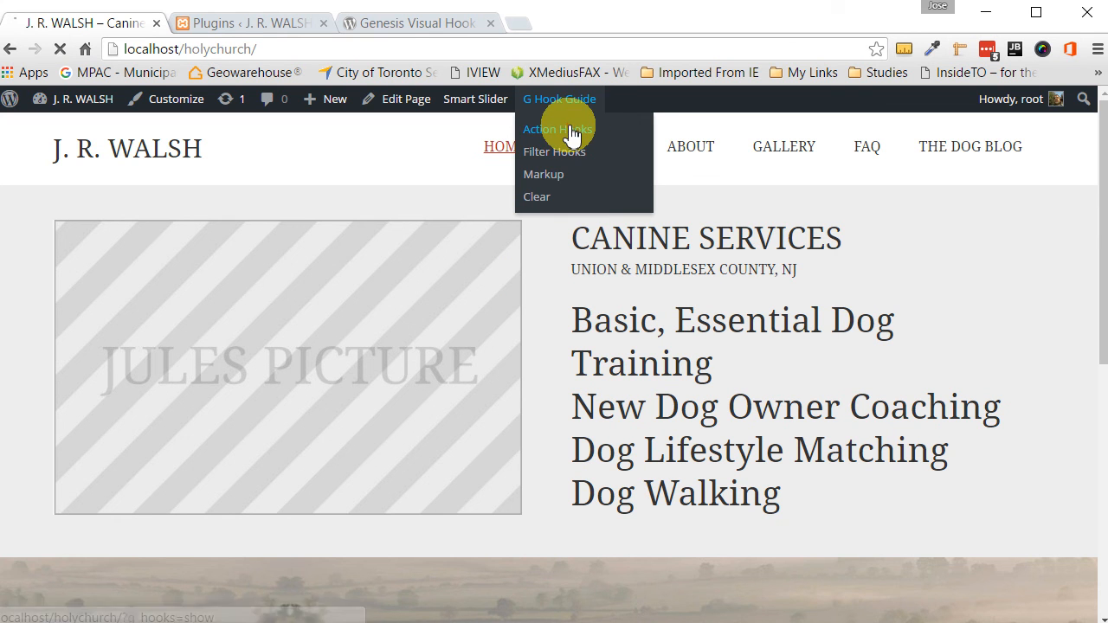
pyautogui.click(557, 129)
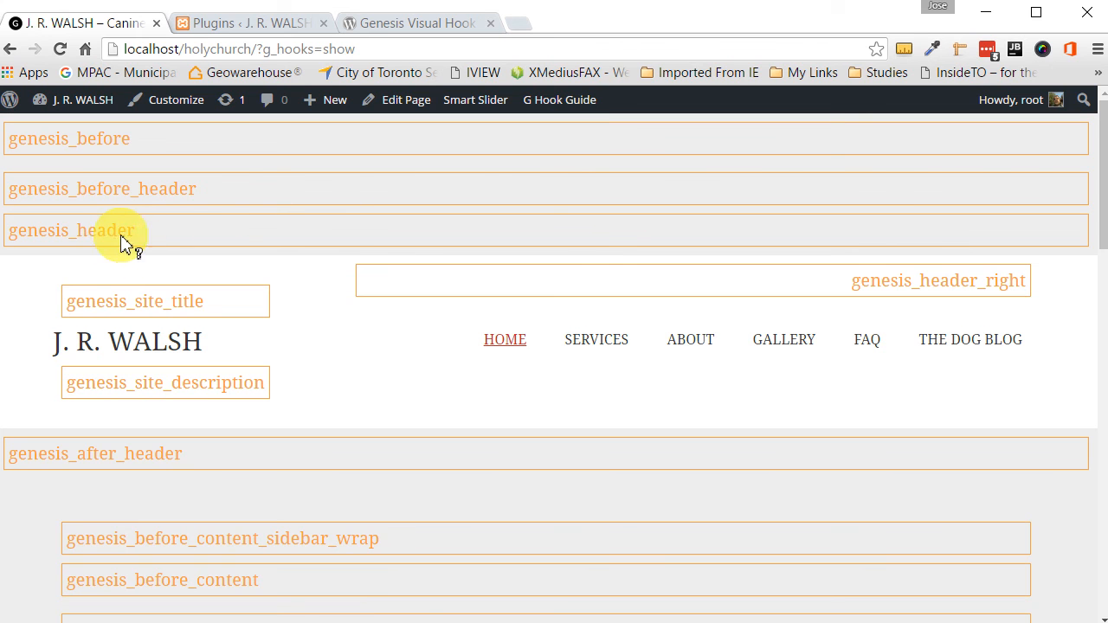
pyautogui.moveTo(134, 195)
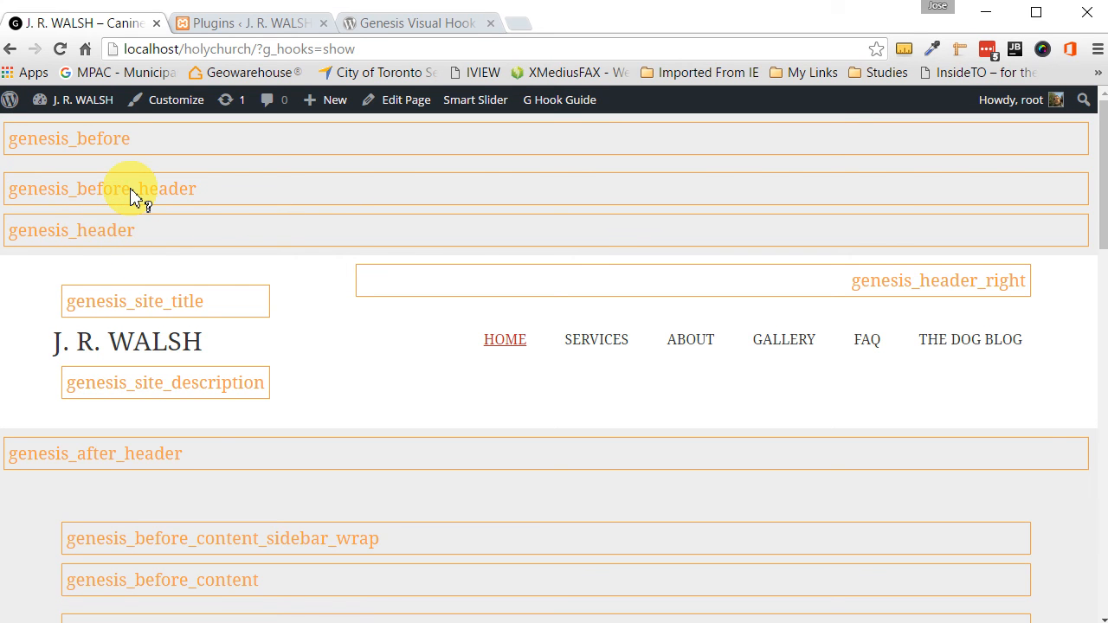
pyautogui.doubleClick(101, 189)
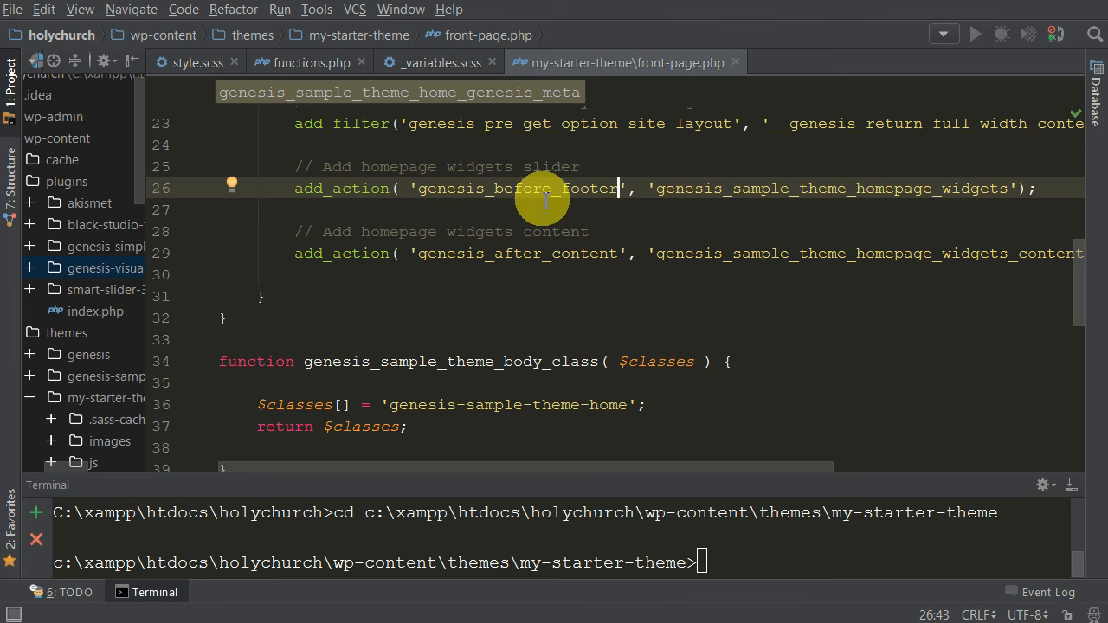
pyautogui.rightClick(543, 189)
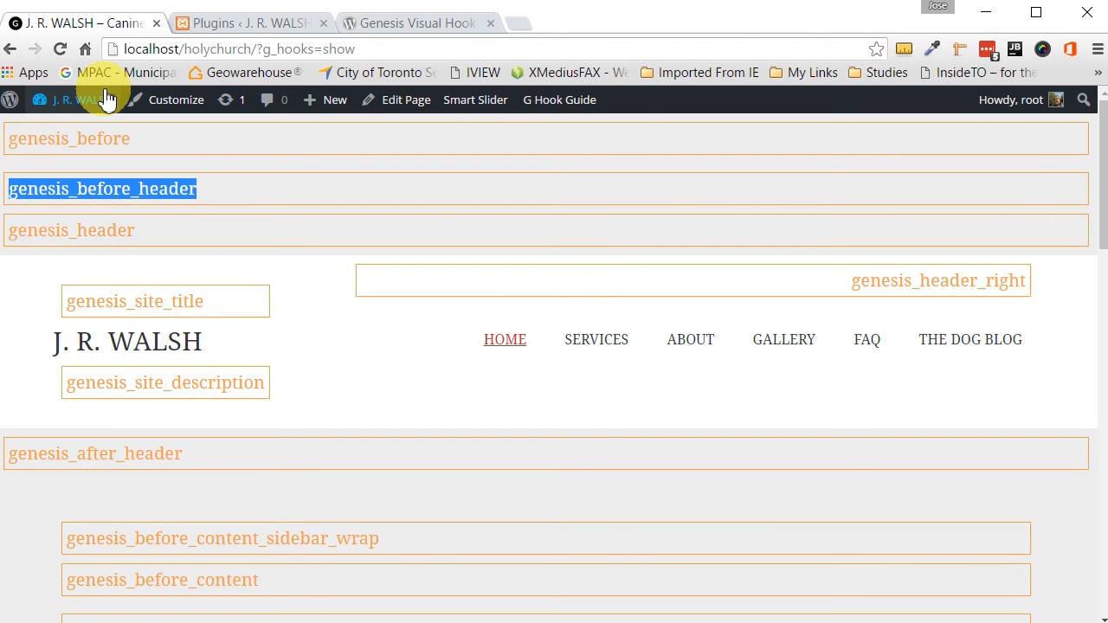
# Reload the J. R. Walsh front page and confirm the slider sits above the site header
pyautogui.click(559, 99)
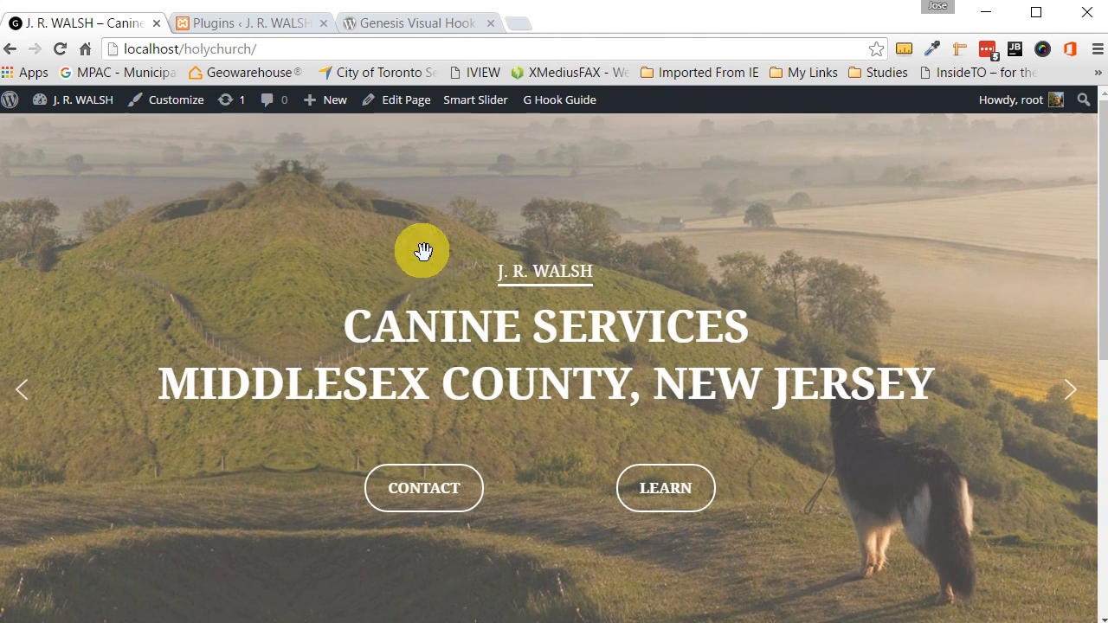
pyautogui.scroll(-3)
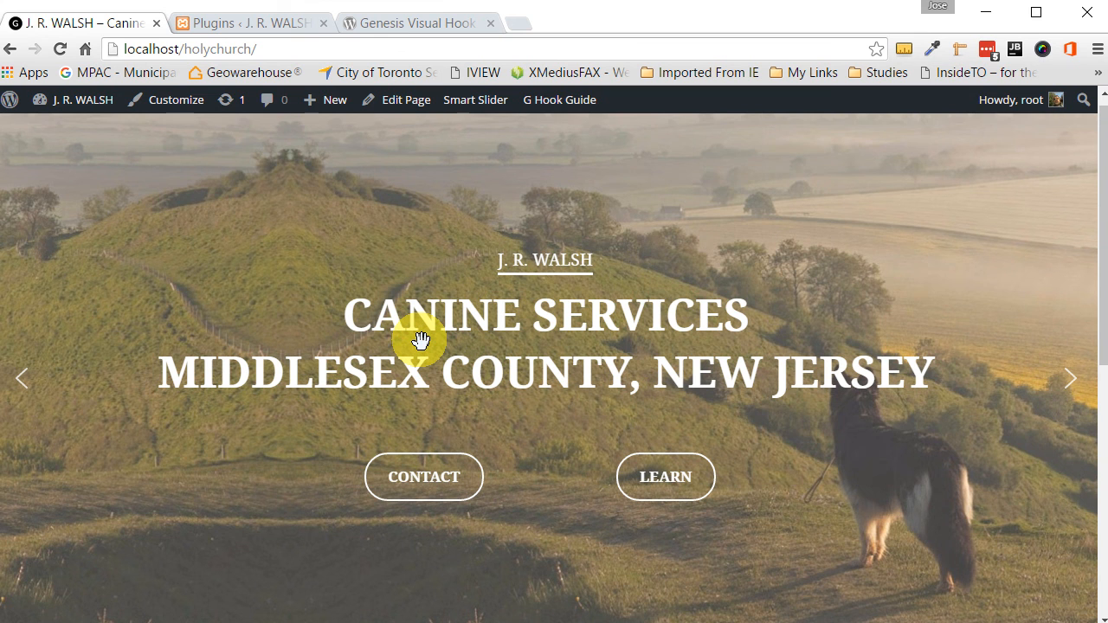
pyautogui.moveTo(453, 234)
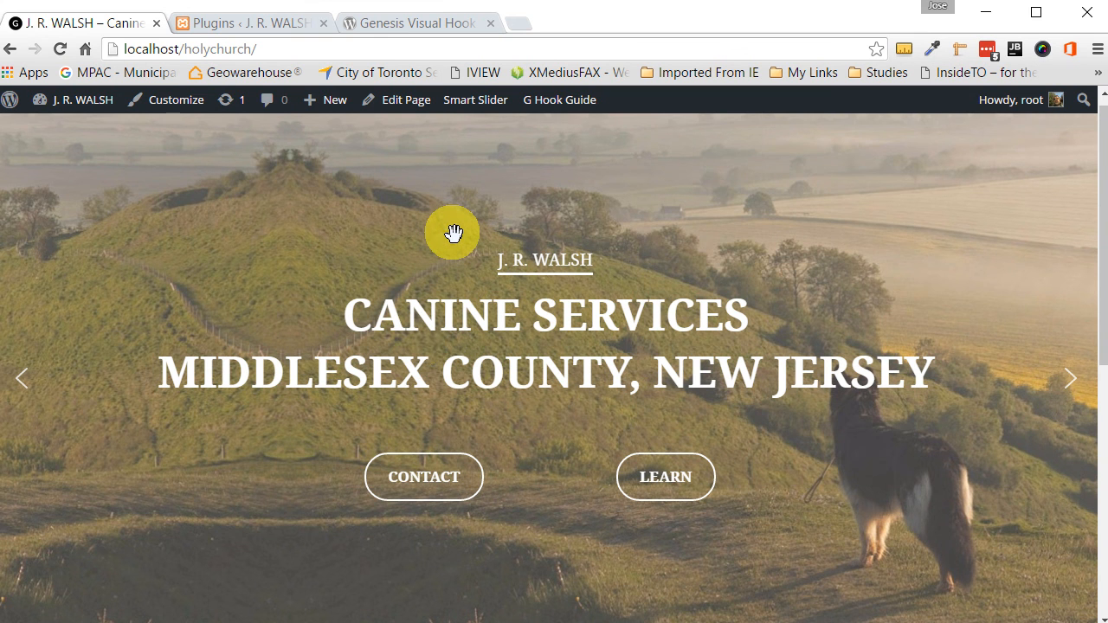
pyautogui.moveTo(332, 219)
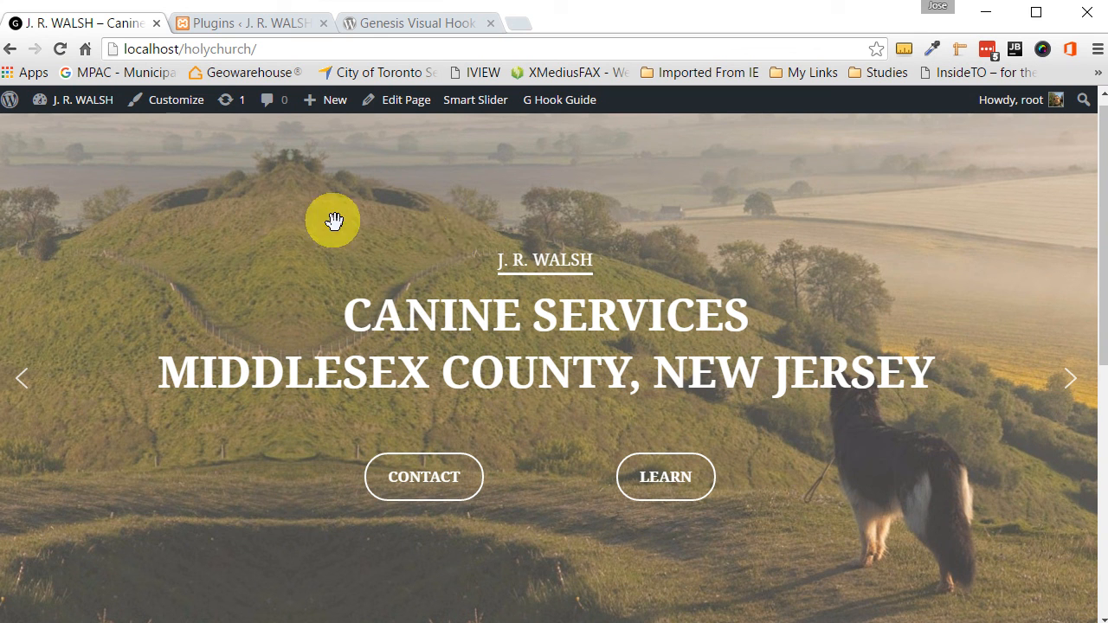